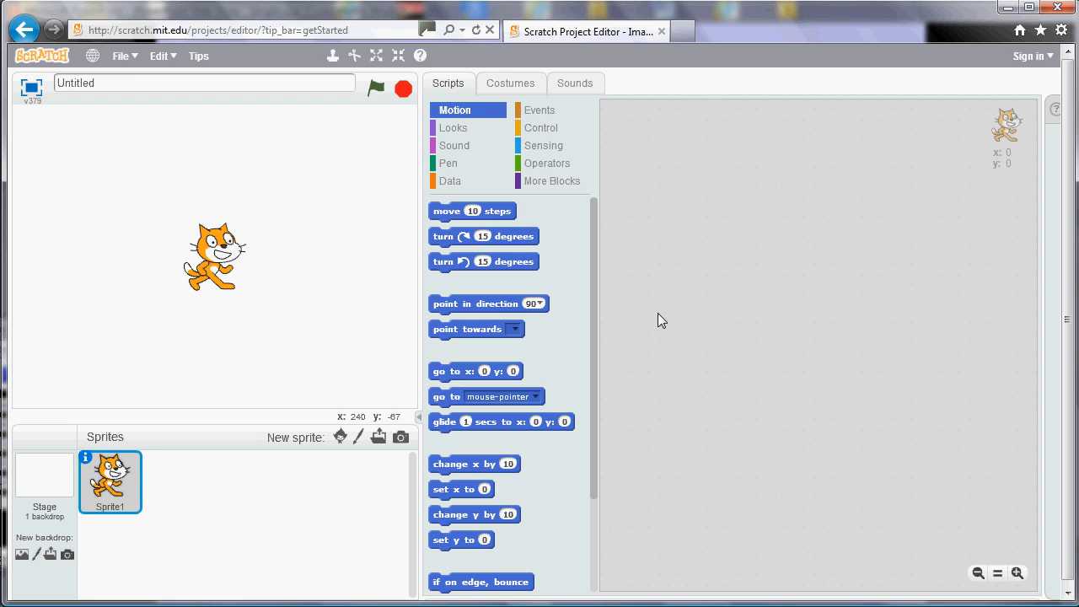
mouse_move(753, 242)
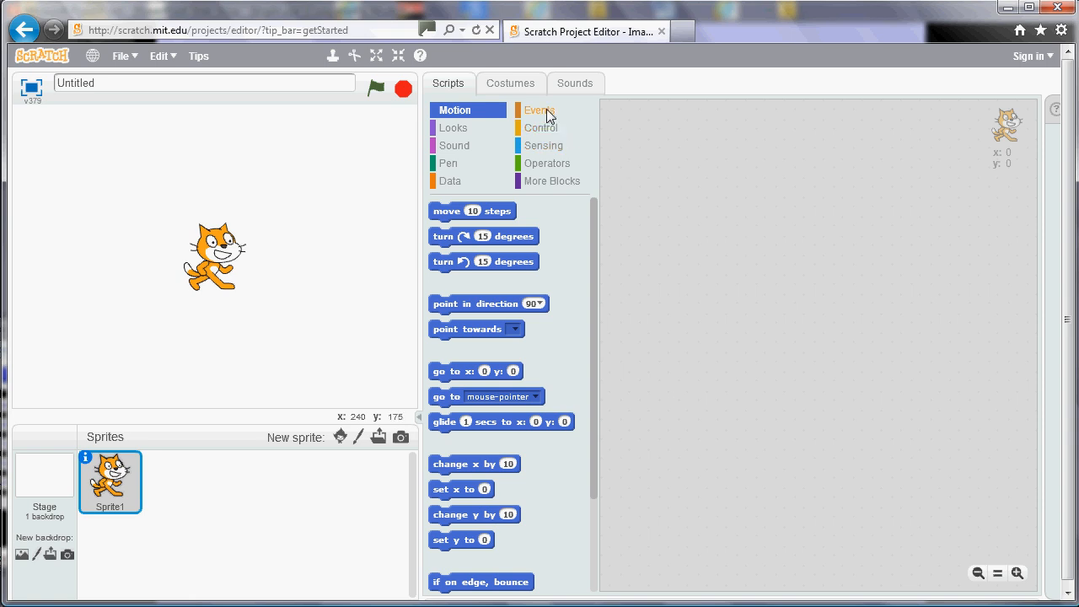
Build a green-flag script with a repeat loop attached, its count set to 4.
left_click(538, 110)
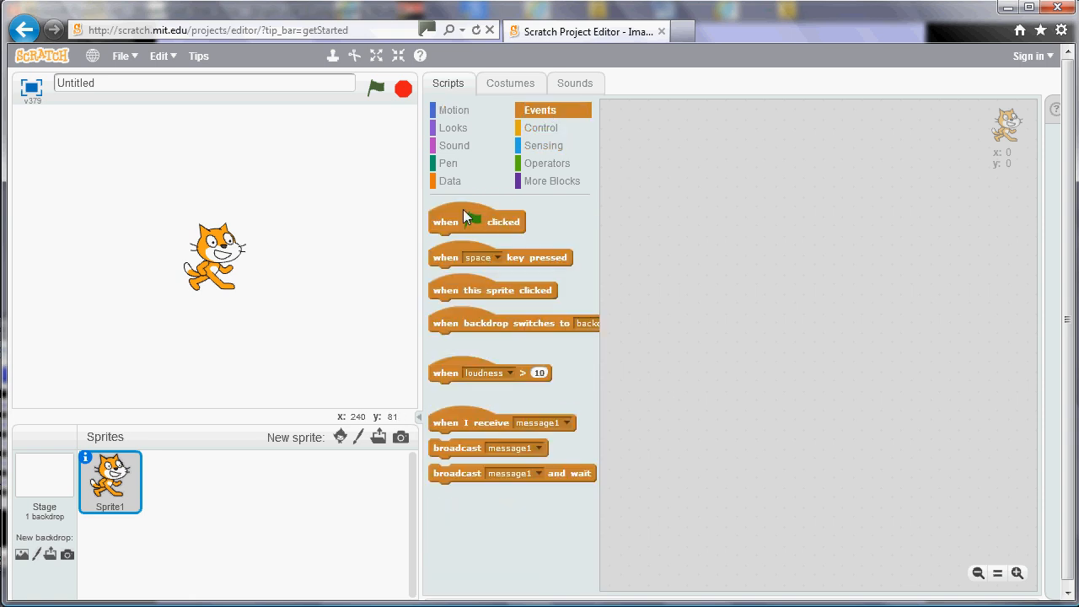
left_click_drag(477, 221, 720, 150)
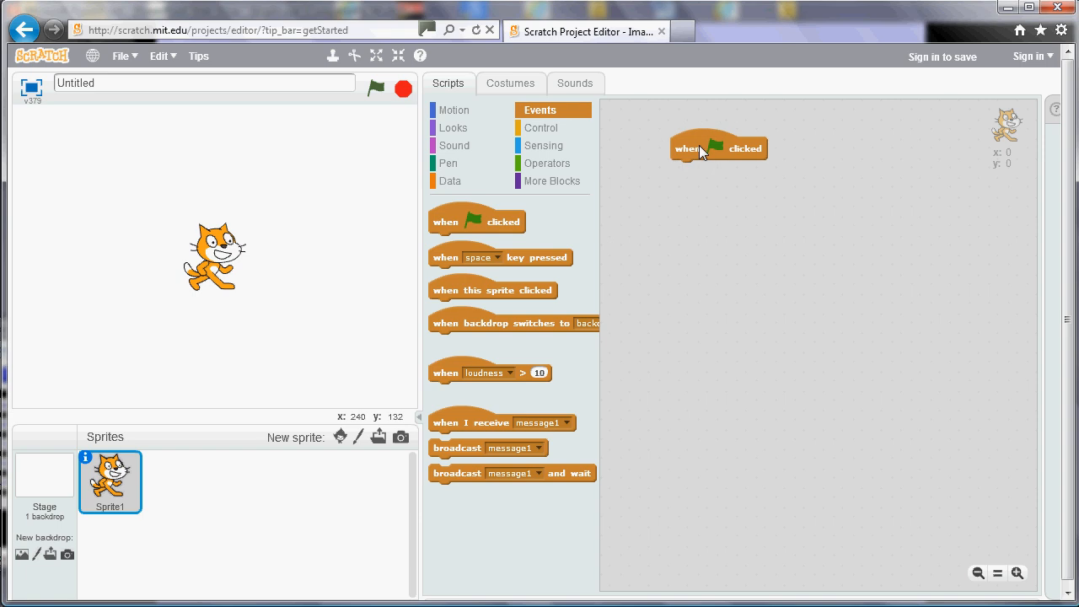
left_click(542, 127)
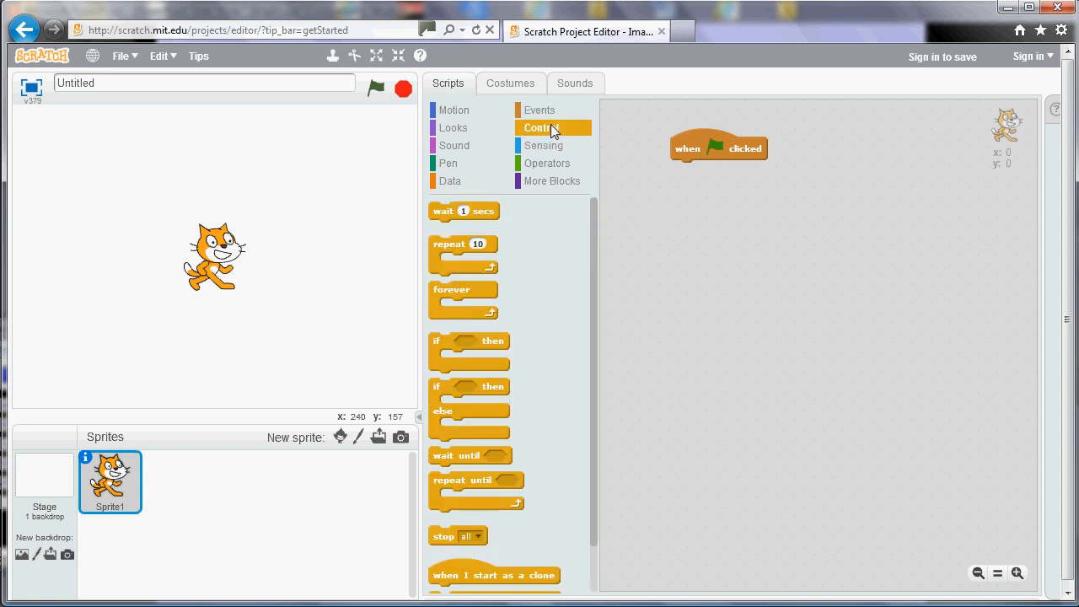
mouse_move(519, 253)
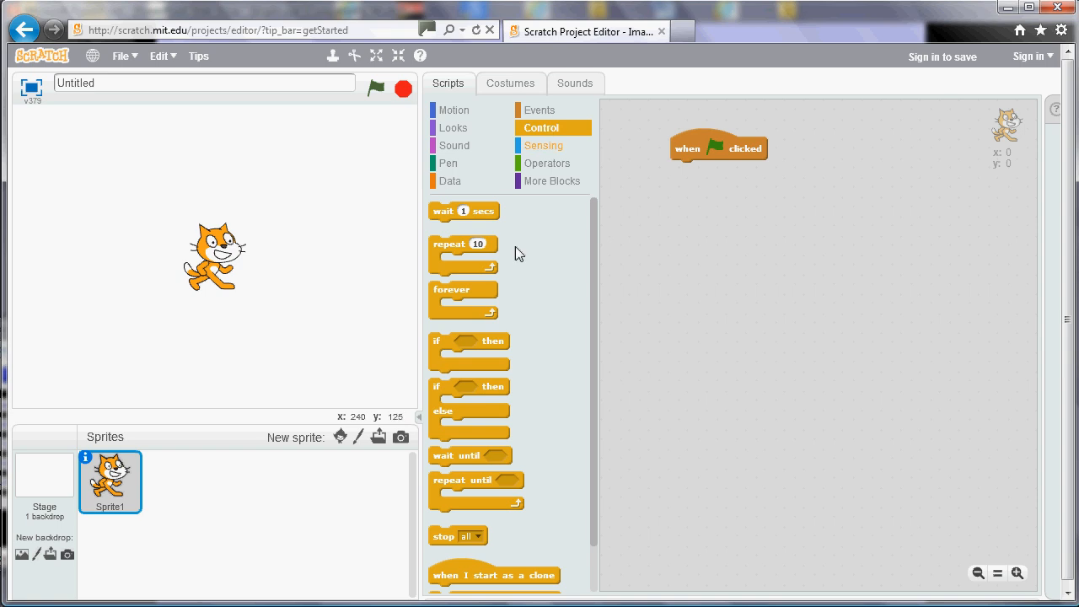
left_click_drag(463, 243, 716, 194)
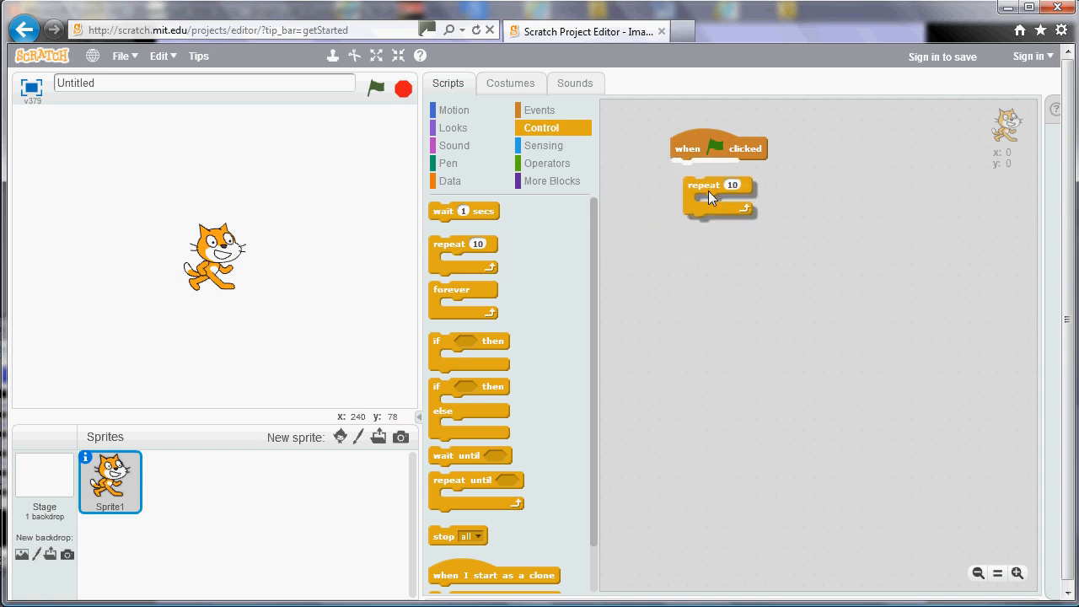
left_click_drag(713, 198, 704, 169)
type("4")
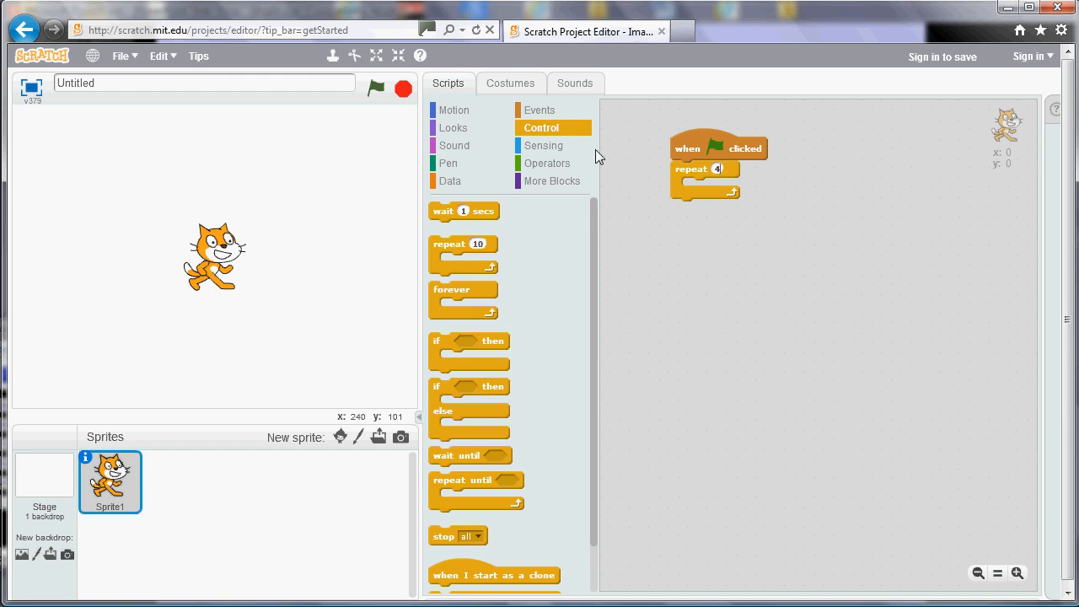
Put move 100 steps and turn 90 degrees blocks inside the repeat loop.
left_click(453, 110)
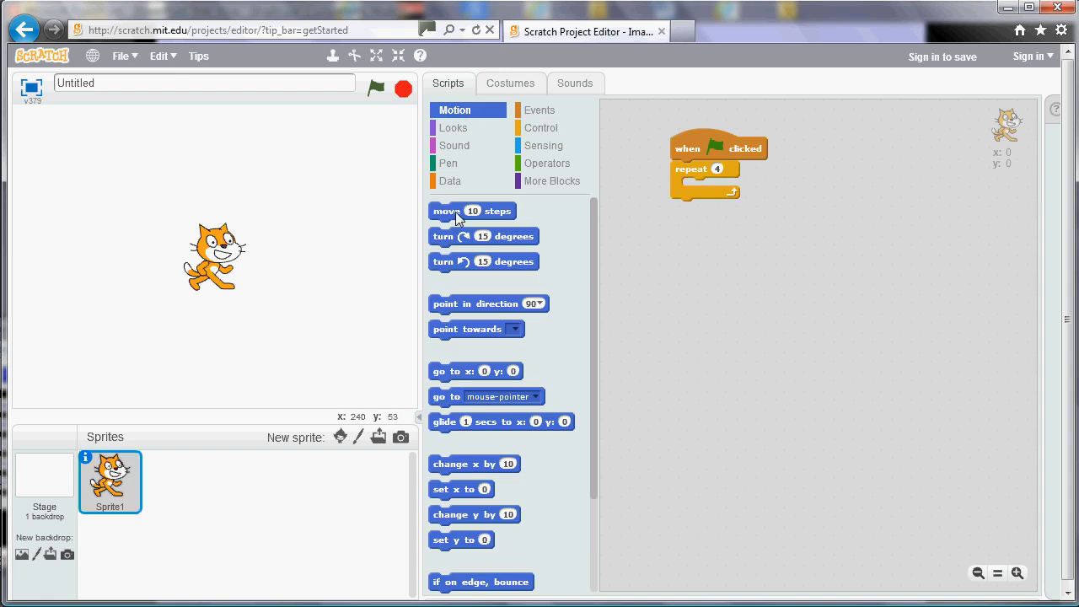
left_click_drag(460, 218, 724, 187)
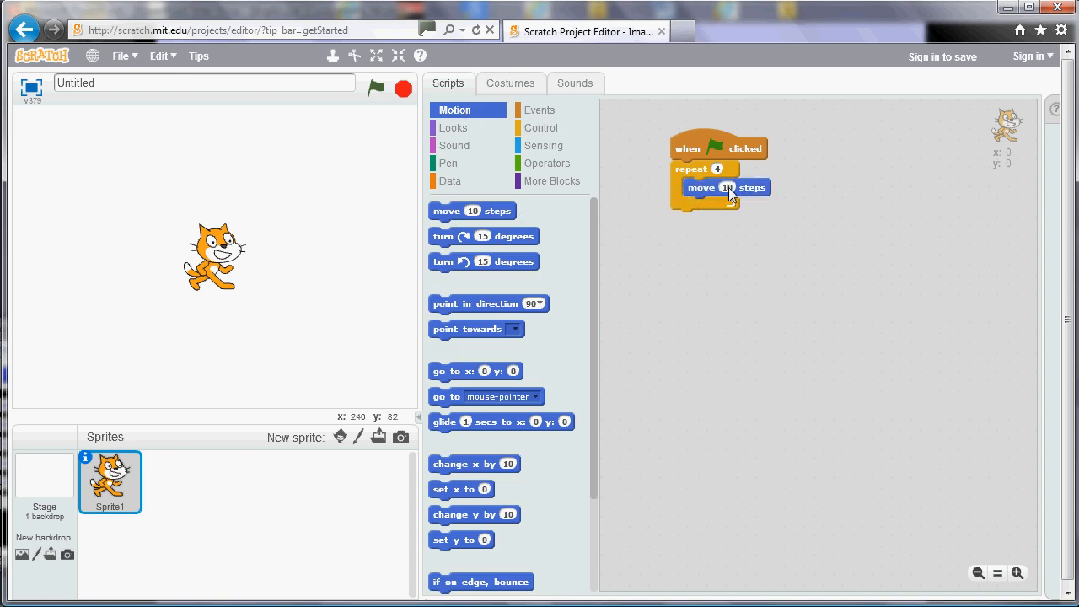
type("180")
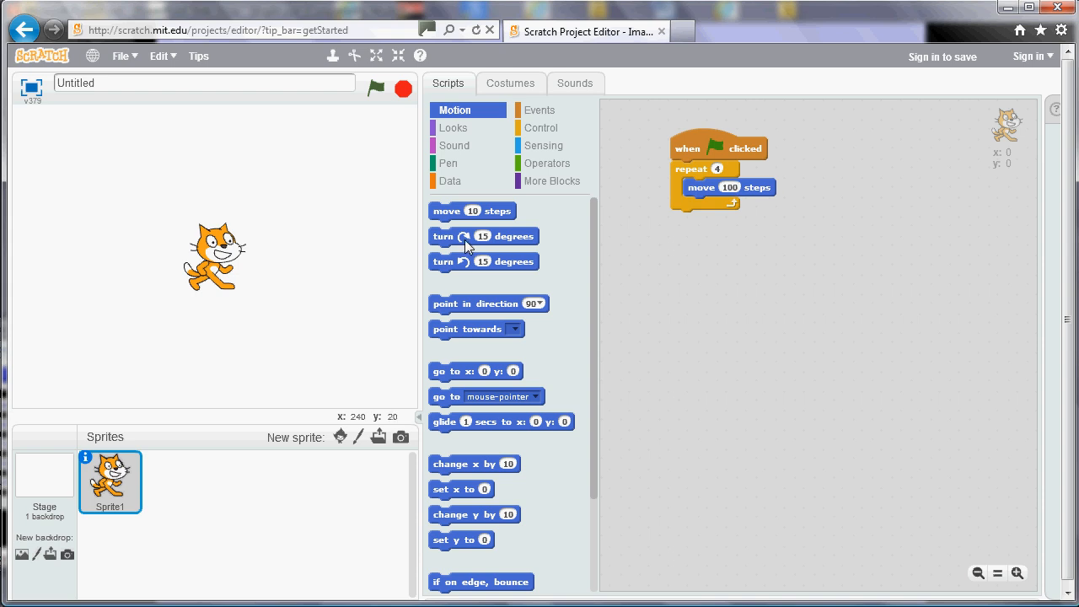
left_click_drag(449, 236, 733, 205)
type("90")
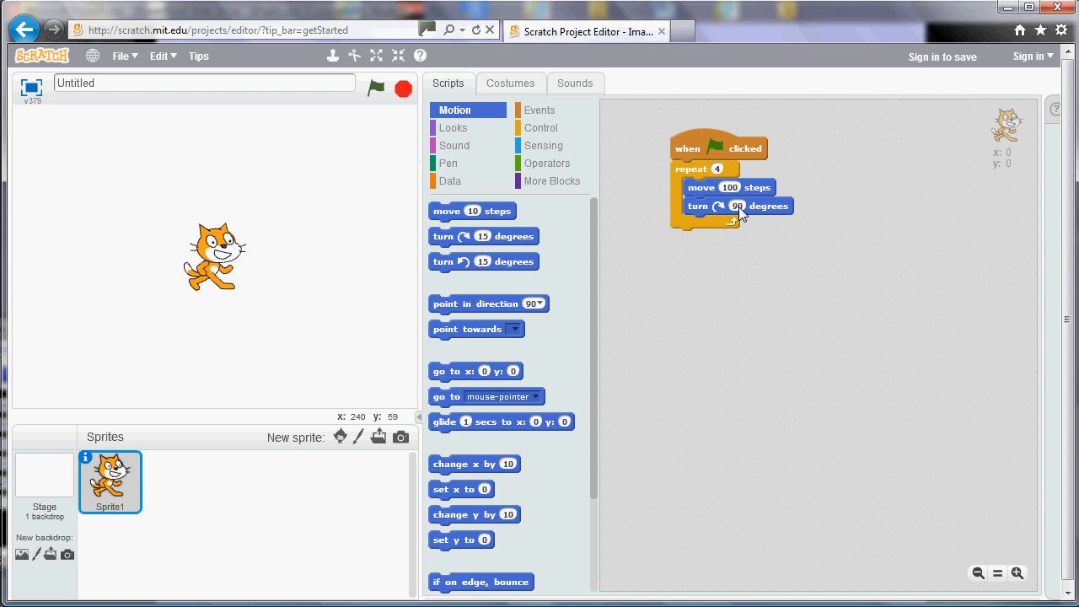
Add pen down and clear blocks before the loop, under the green-flag start.
left_click(448, 162)
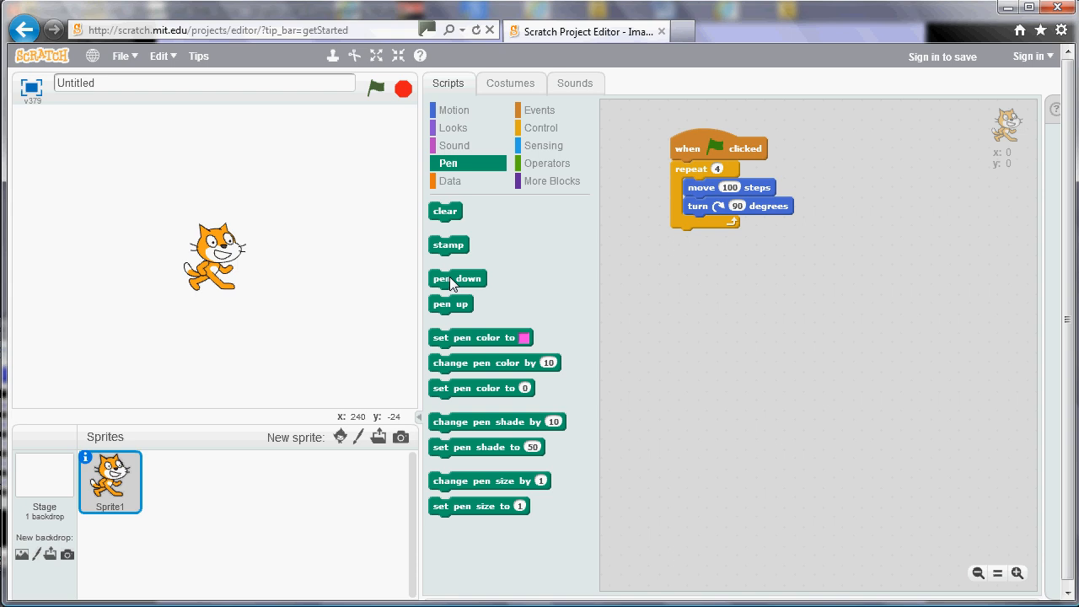
left_click_drag(457, 278, 698, 169)
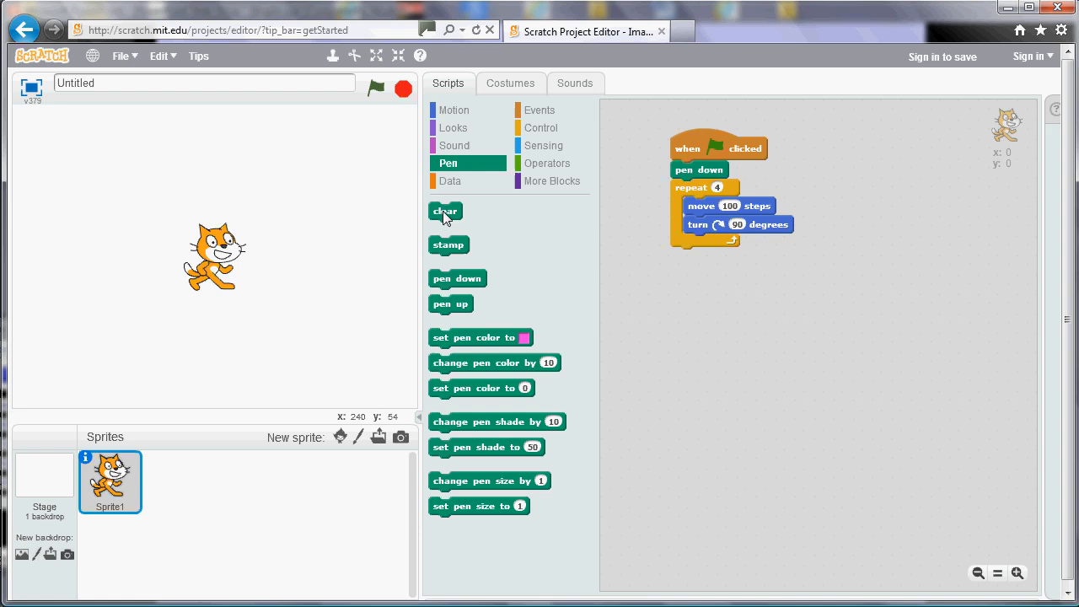
left_click_drag(445, 211, 687, 169)
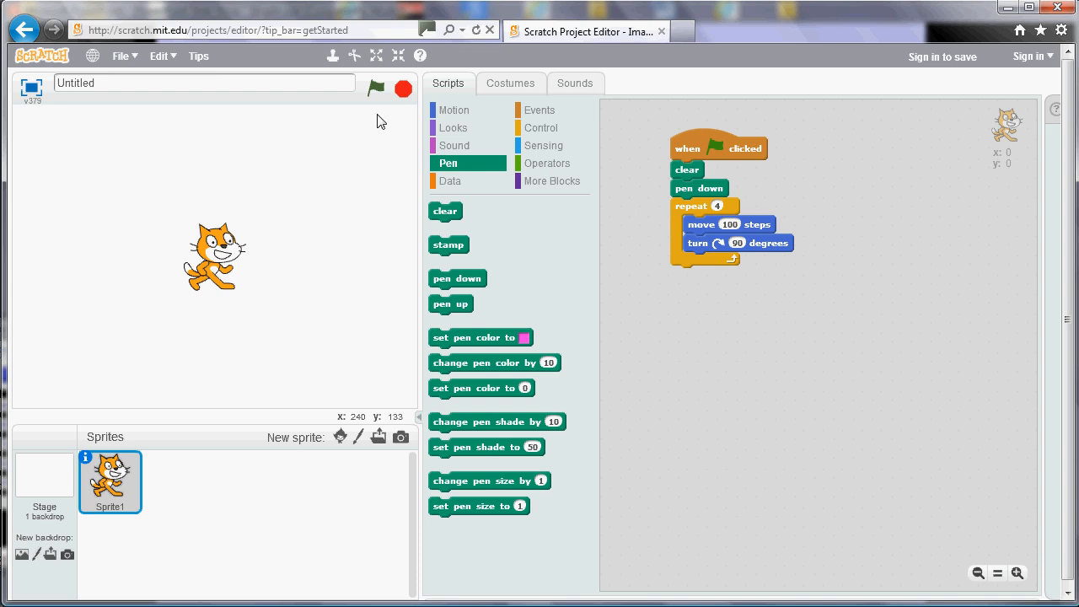
Run the green-flag script several times, redrawing the square from the cat's new positions.
left_click(376, 88)
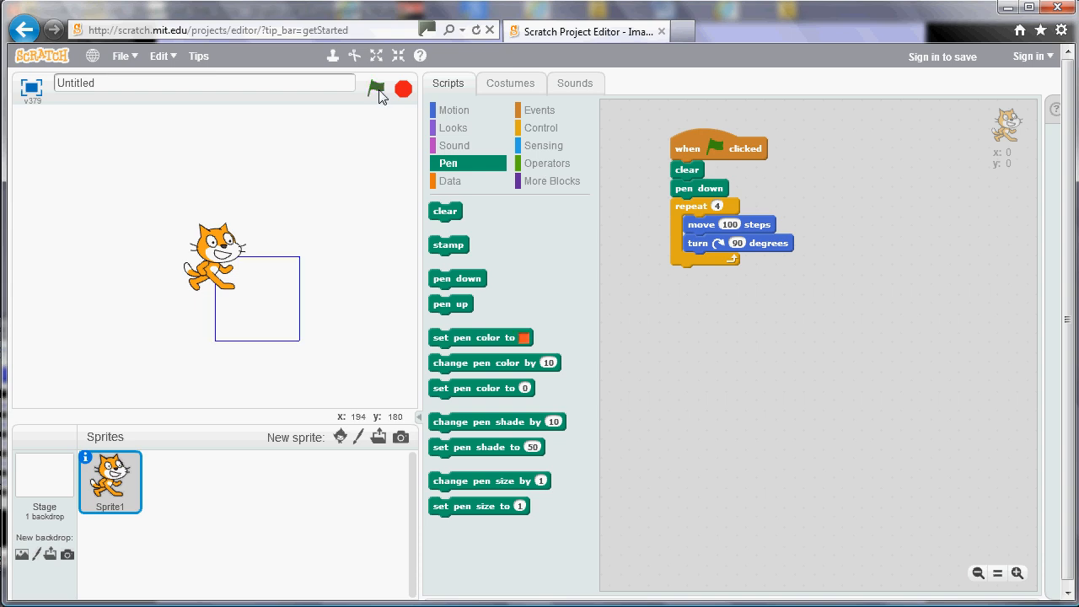
mouse_move(327, 207)
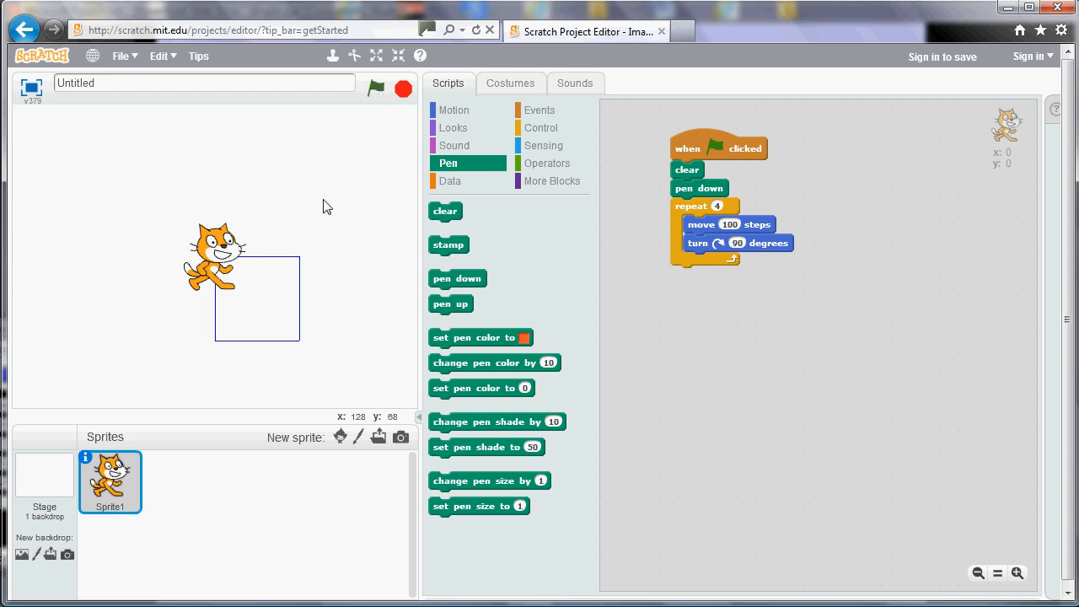
mouse_move(304, 362)
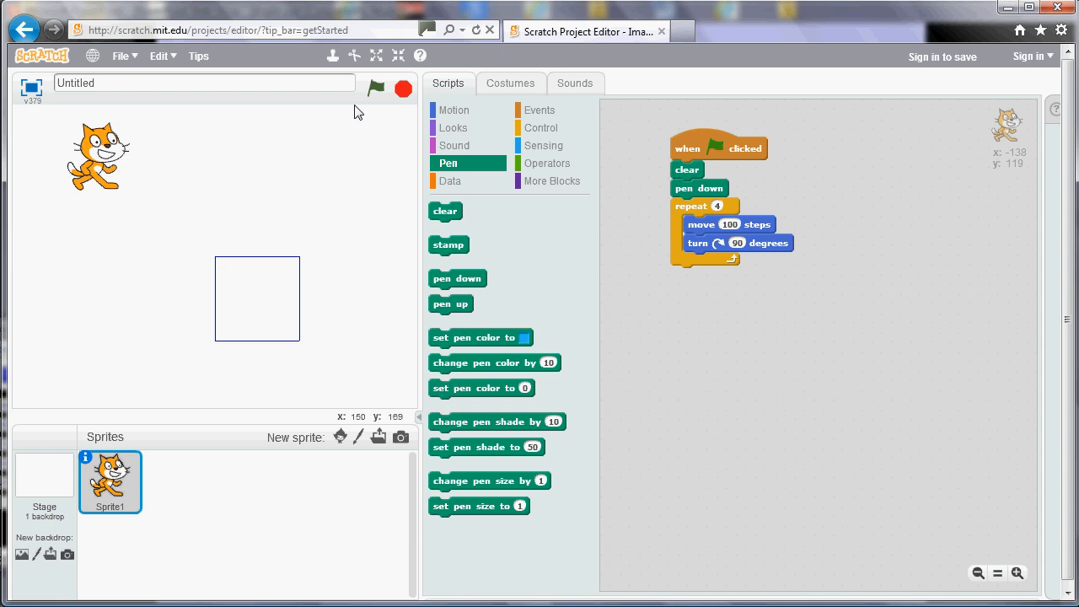
left_click(375, 88)
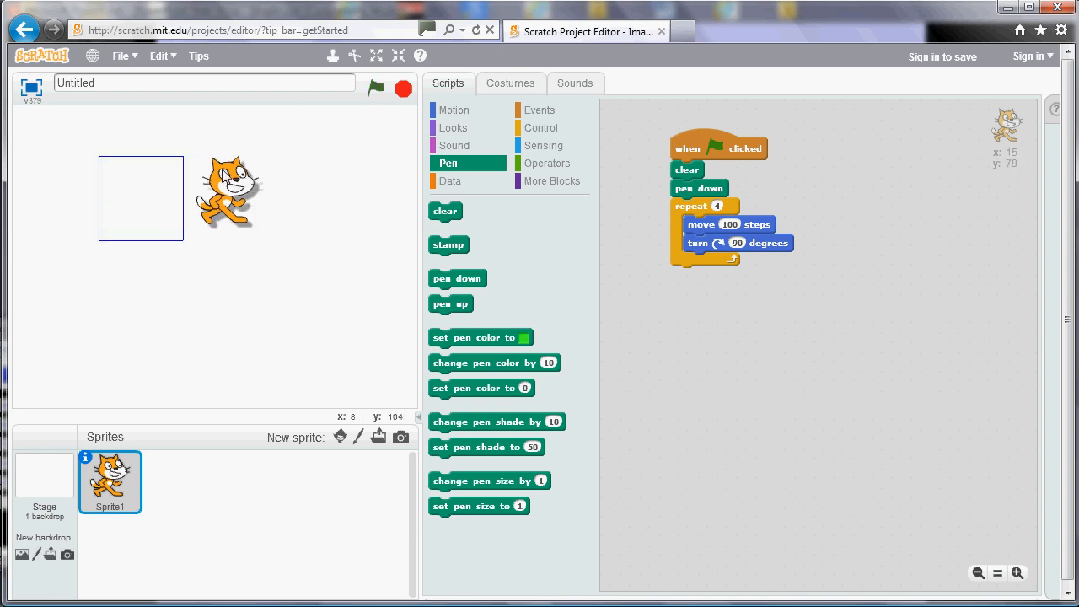
left_click(386, 88)
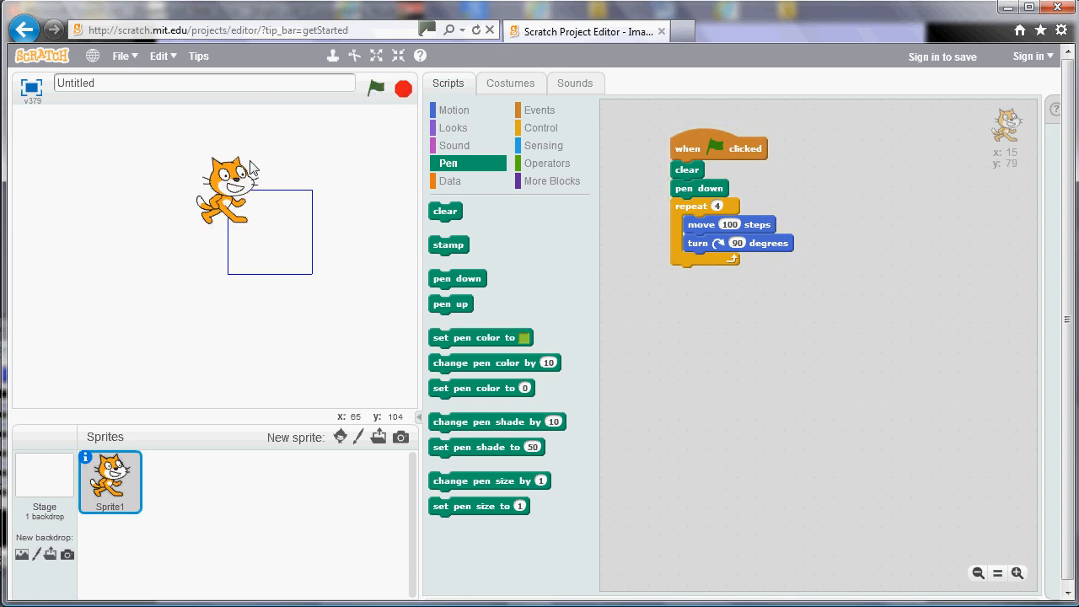
left_click(378, 88)
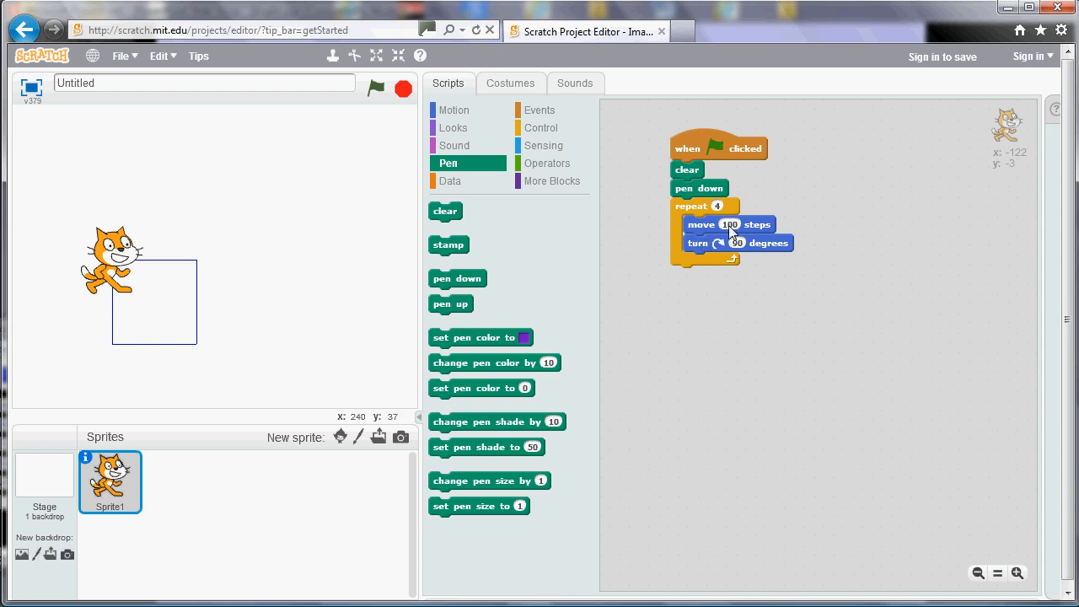
mouse_move(736, 256)
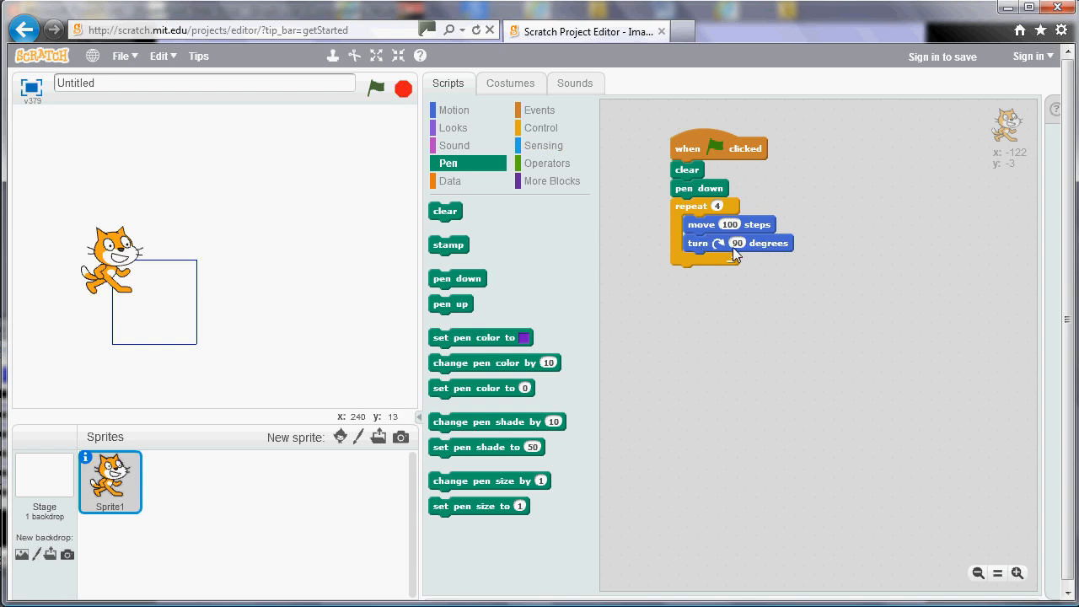
mouse_move(763, 289)
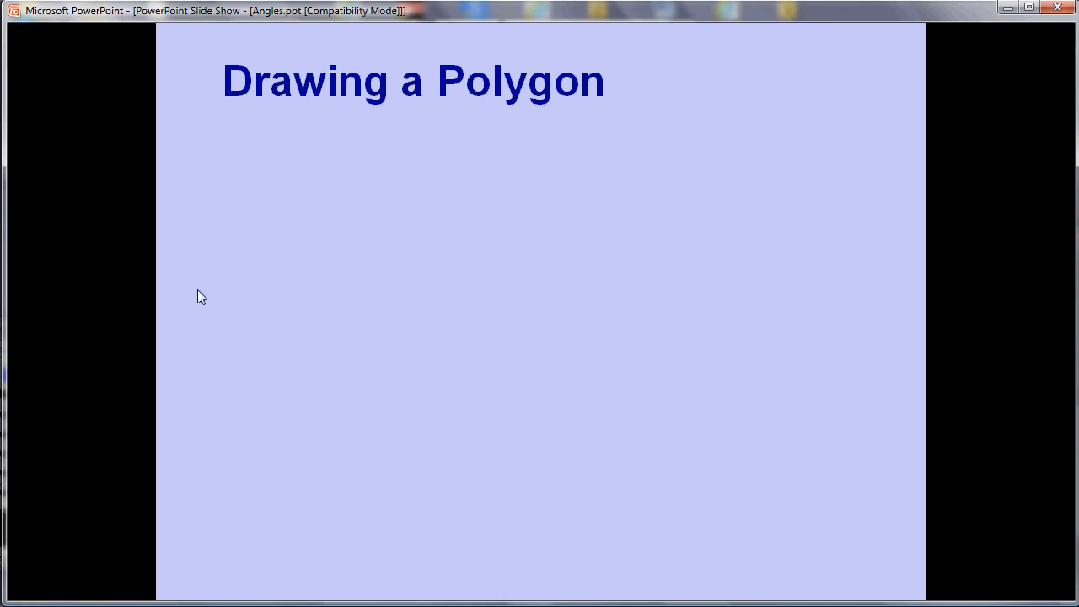
mouse_move(548, 19)
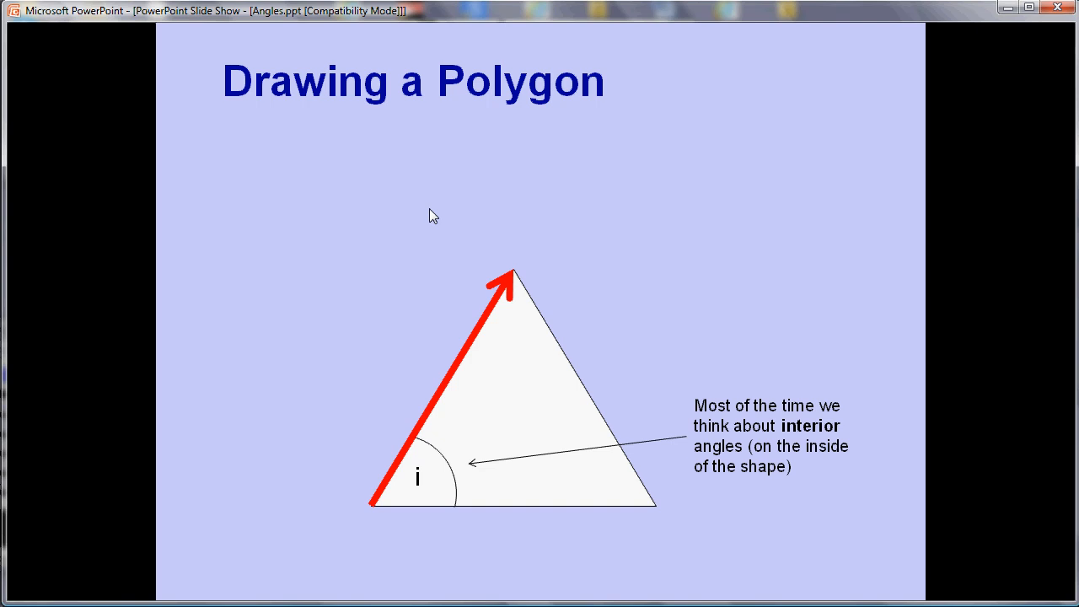
mouse_move(657, 185)
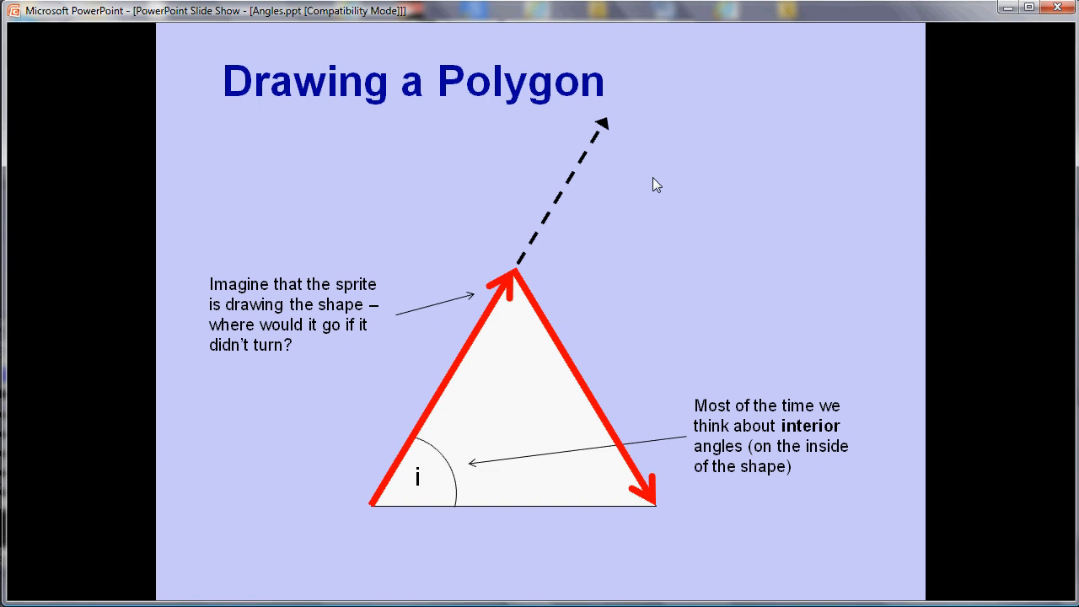
mouse_move(966, 234)
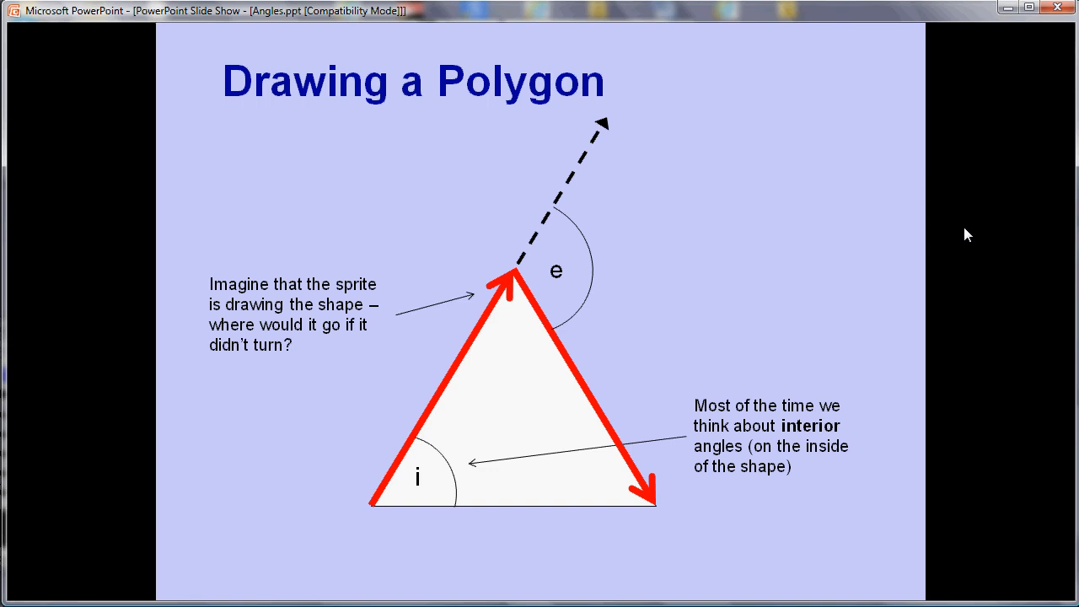
Advance the Drawing a Polygon slide to show the exterior turning angle callout.
left_click(539, 304)
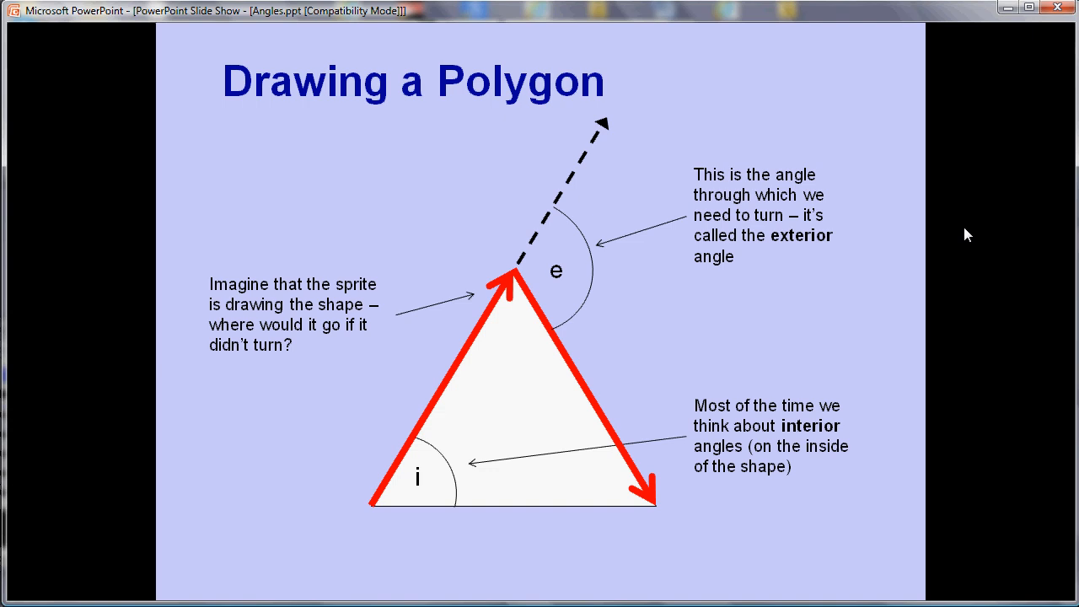
mouse_move(507, 340)
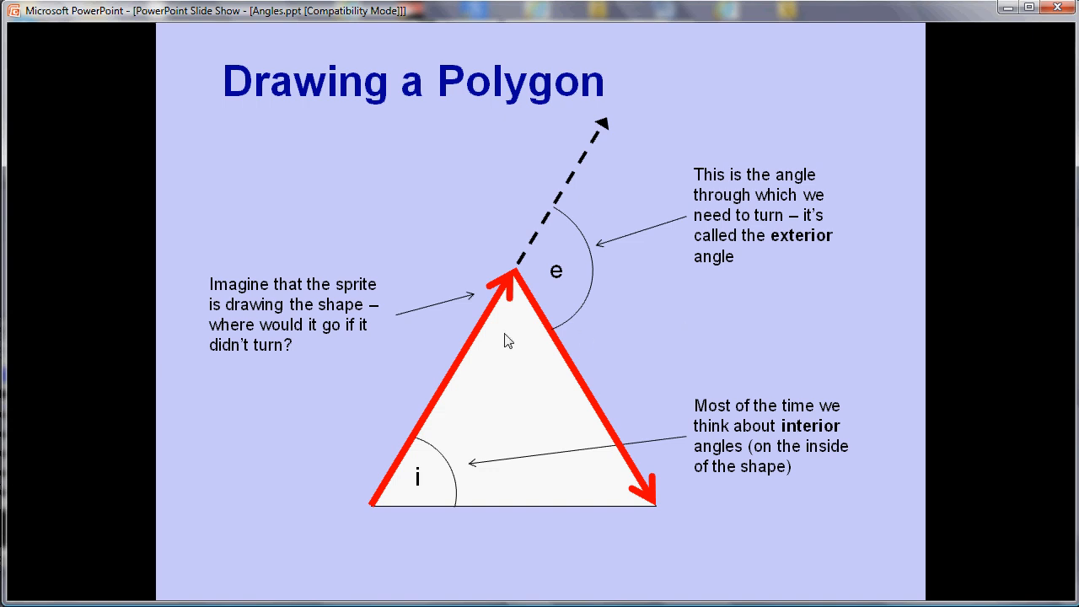
mouse_move(543, 342)
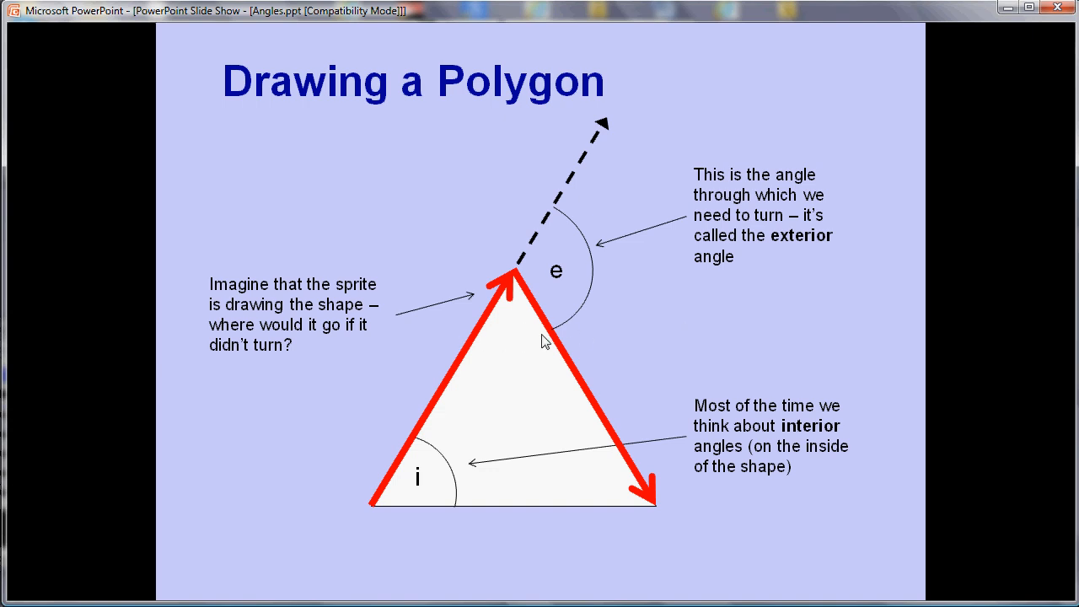
mouse_move(724, 311)
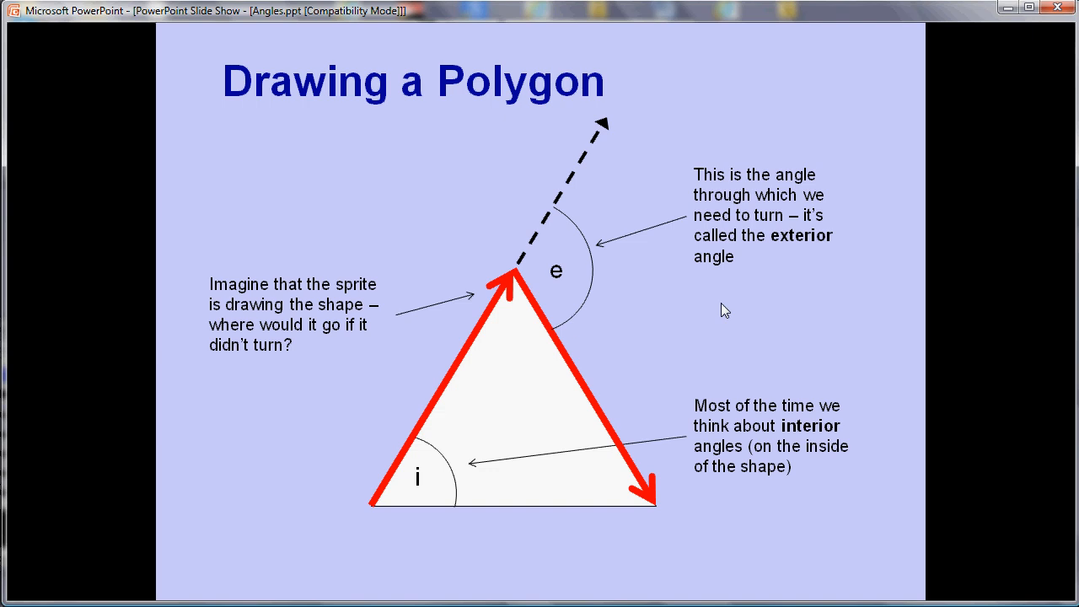
mouse_move(906, 296)
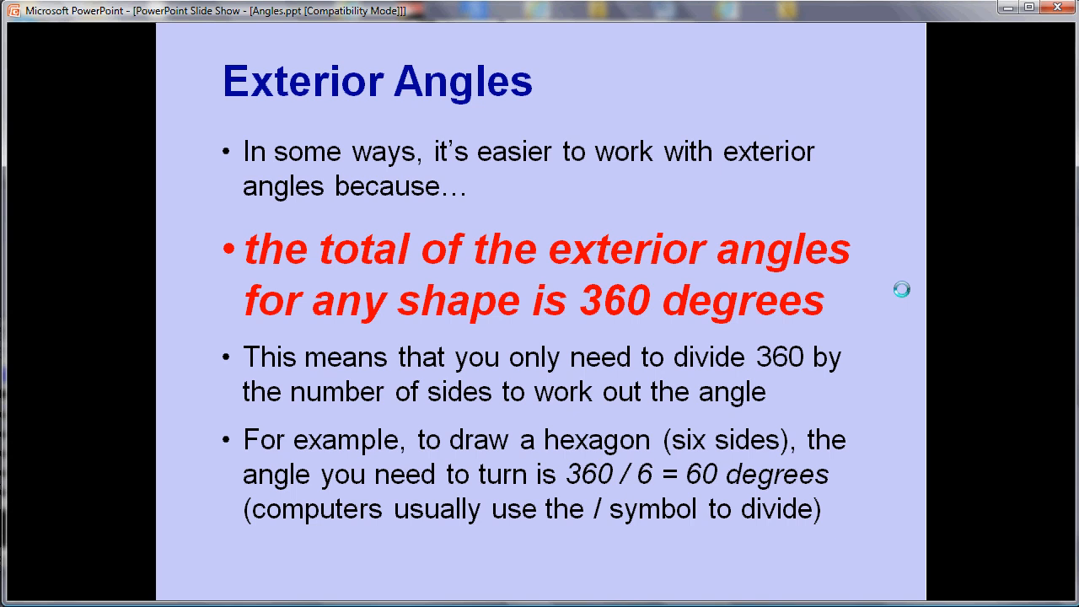
mouse_move(594, 497)
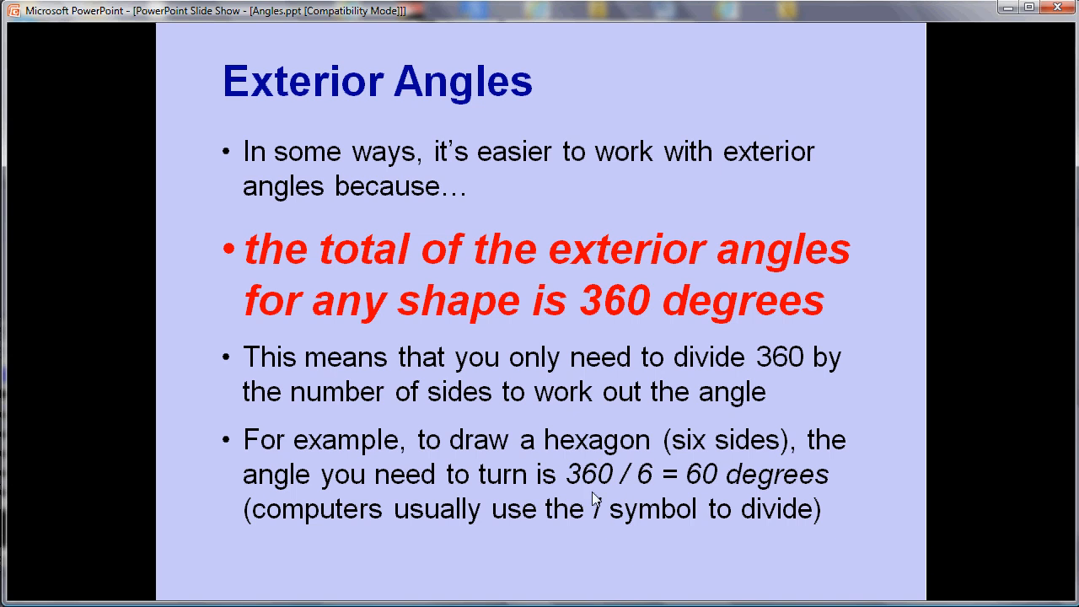
mouse_move(548, 573)
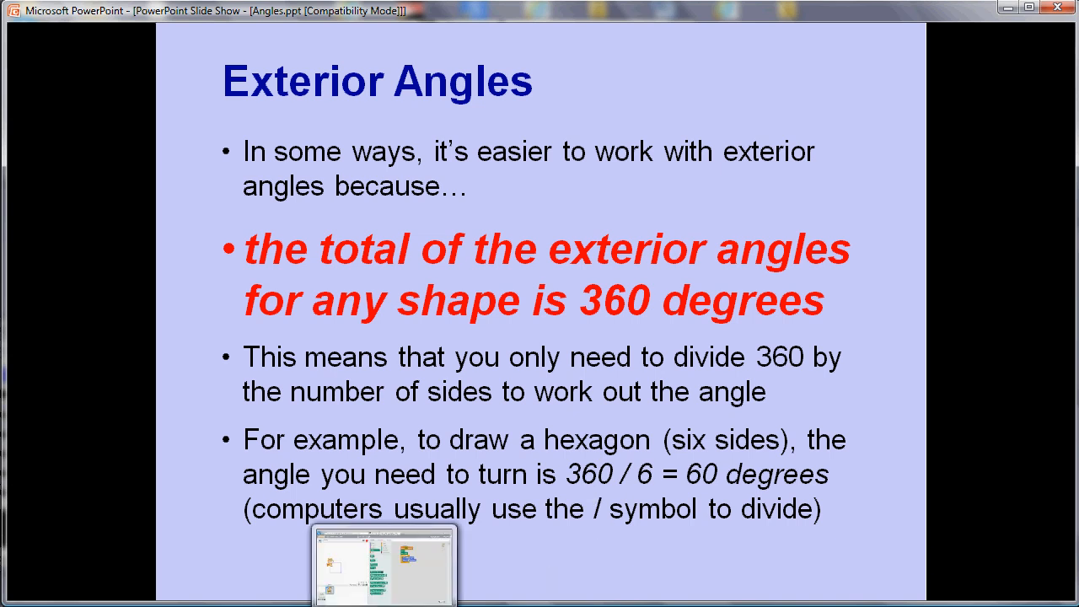
Back in Scratch, change the turn to 60 degrees and draw a hexagon.
left_click(384, 563)
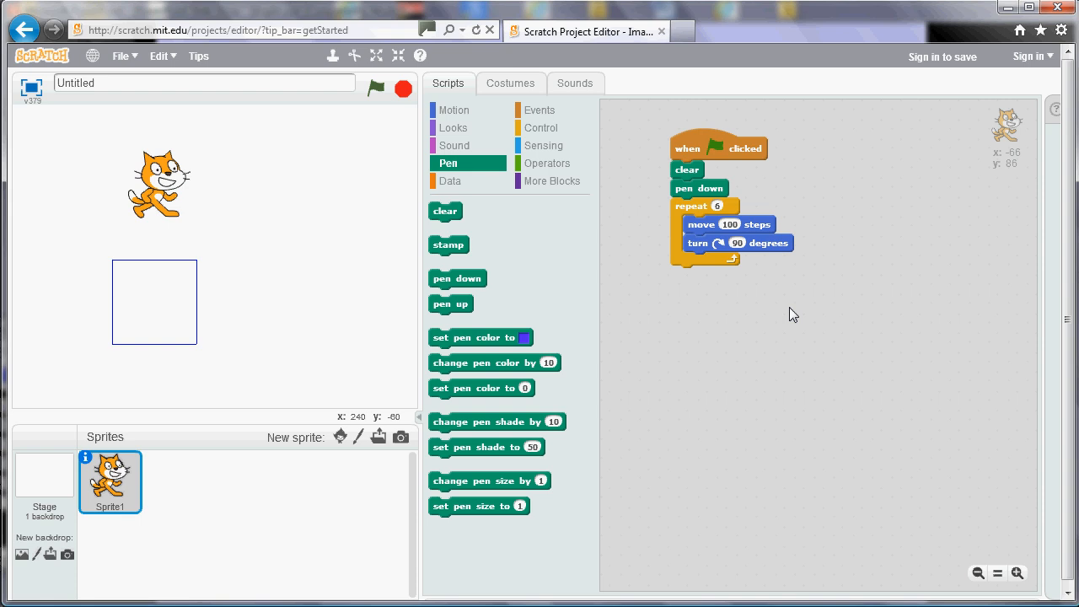
mouse_move(766, 280)
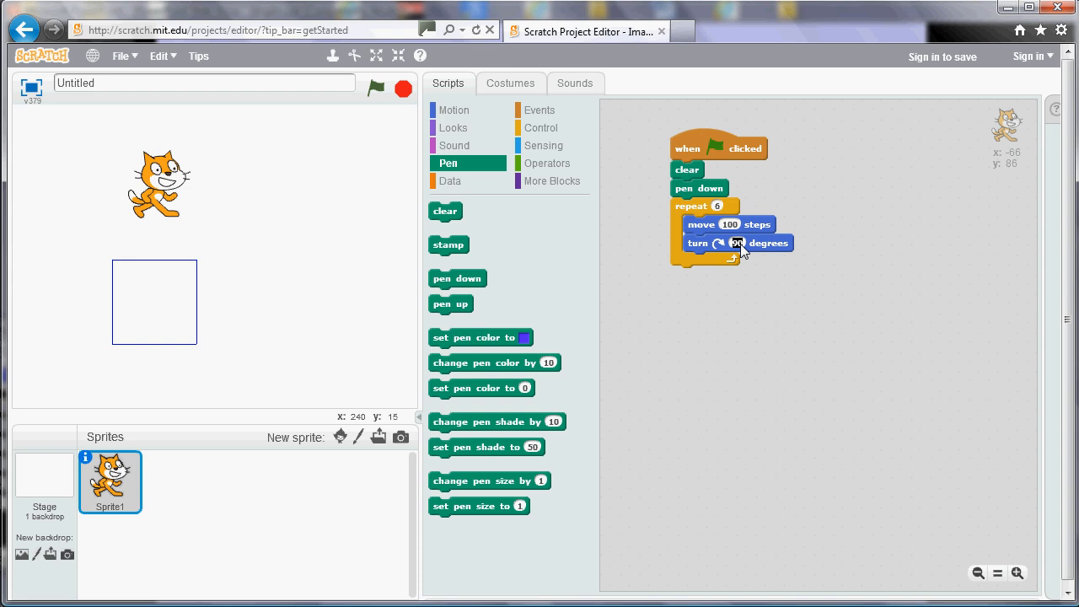
type("6")
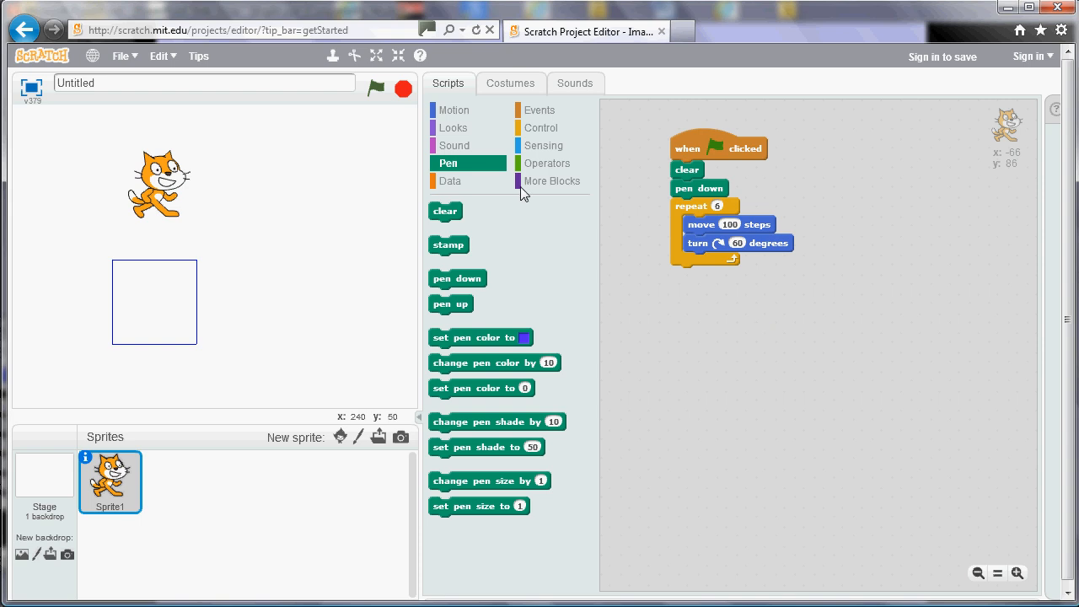
left_click(375, 88)
type("7")
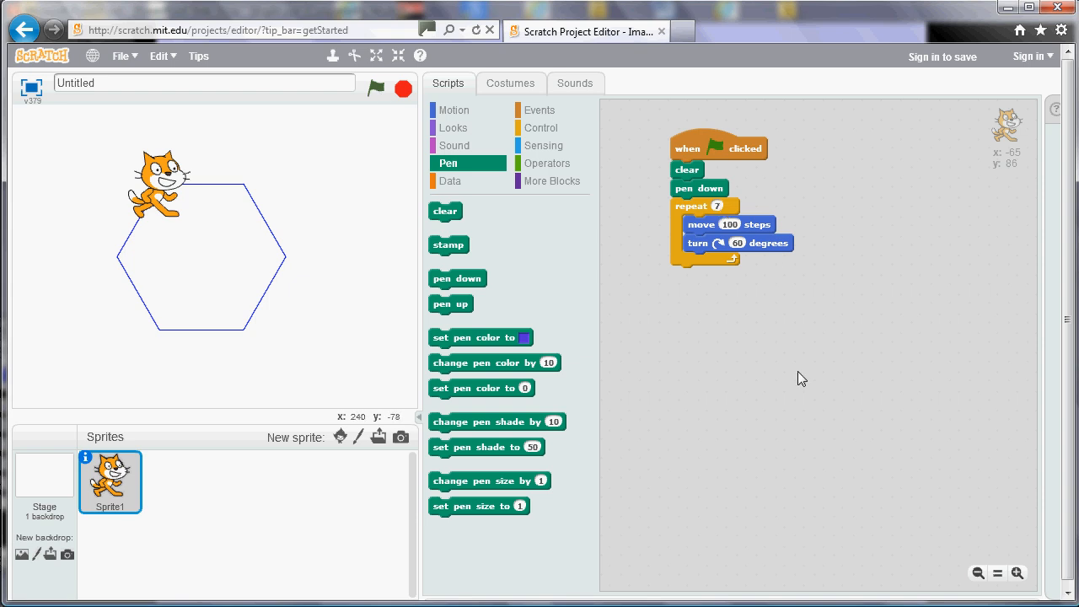
mouse_move(742, 325)
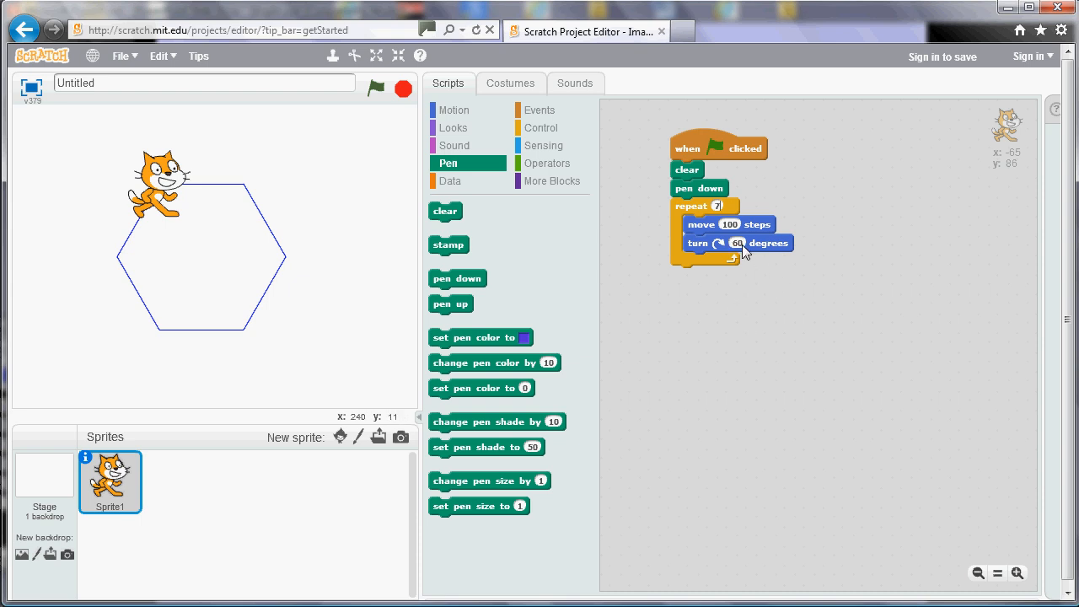
left_click(737, 243)
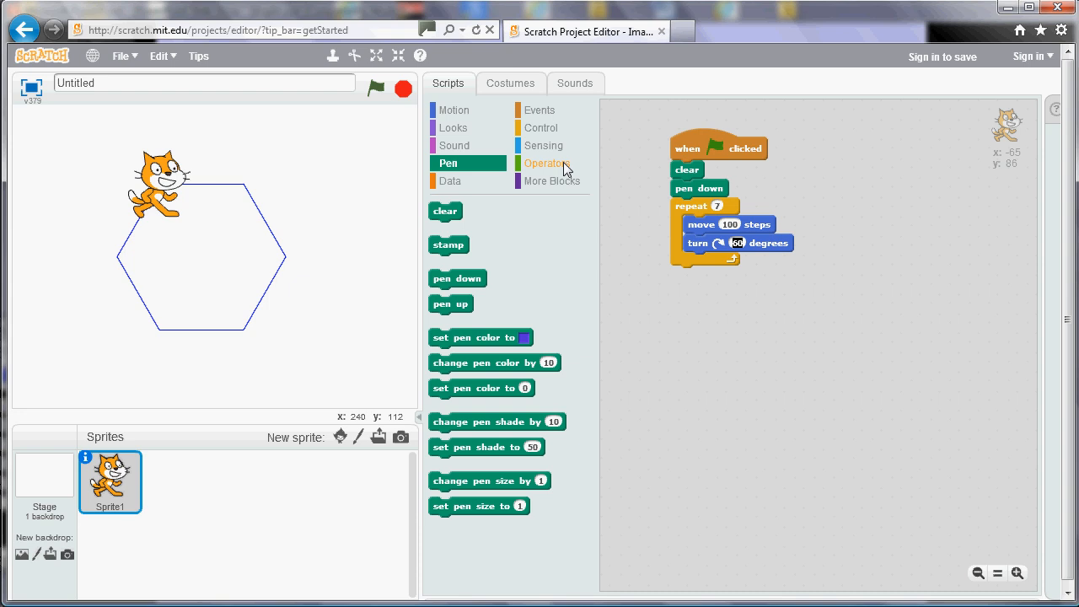
left_click(546, 163)
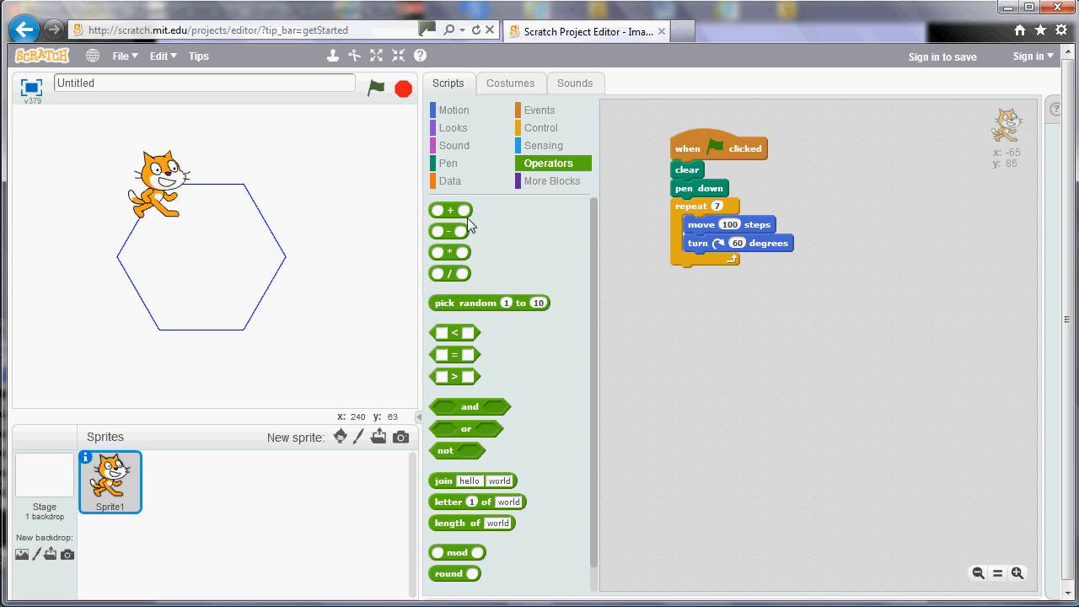
mouse_move(461, 216)
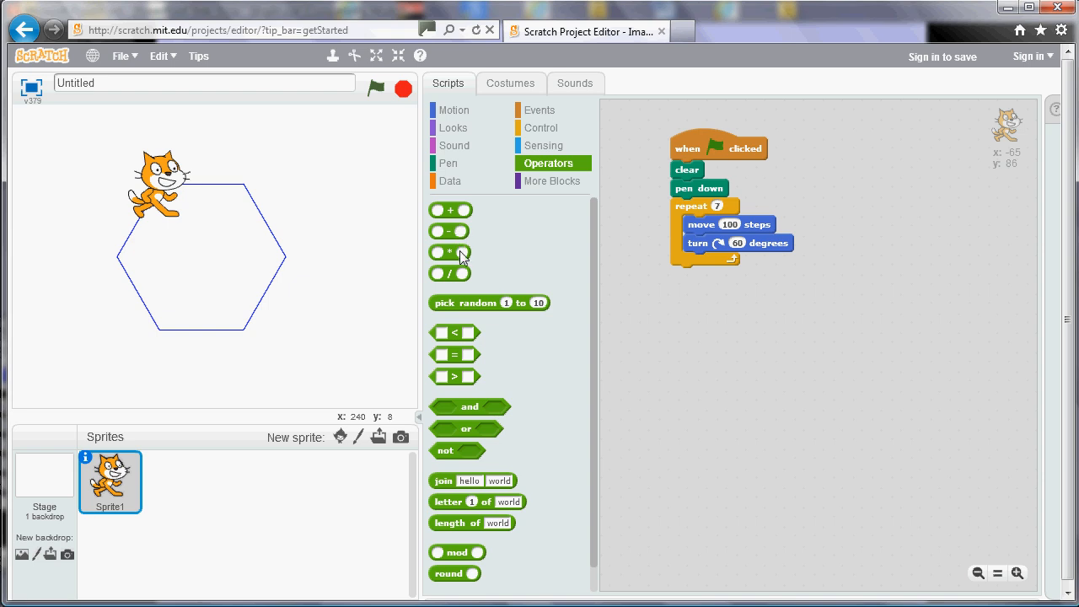
mouse_move(459, 265)
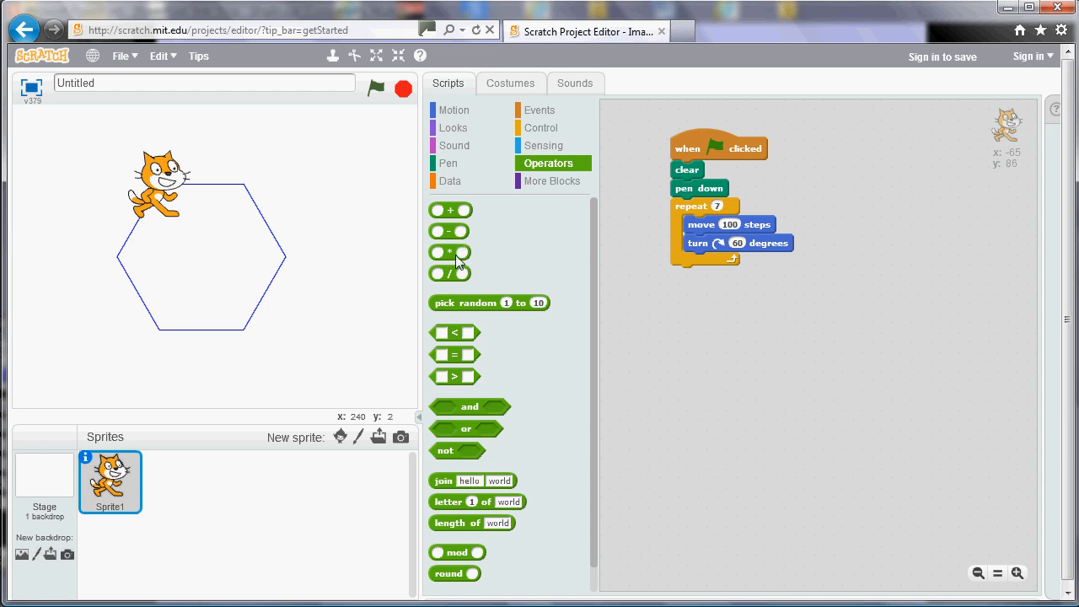
mouse_move(462, 280)
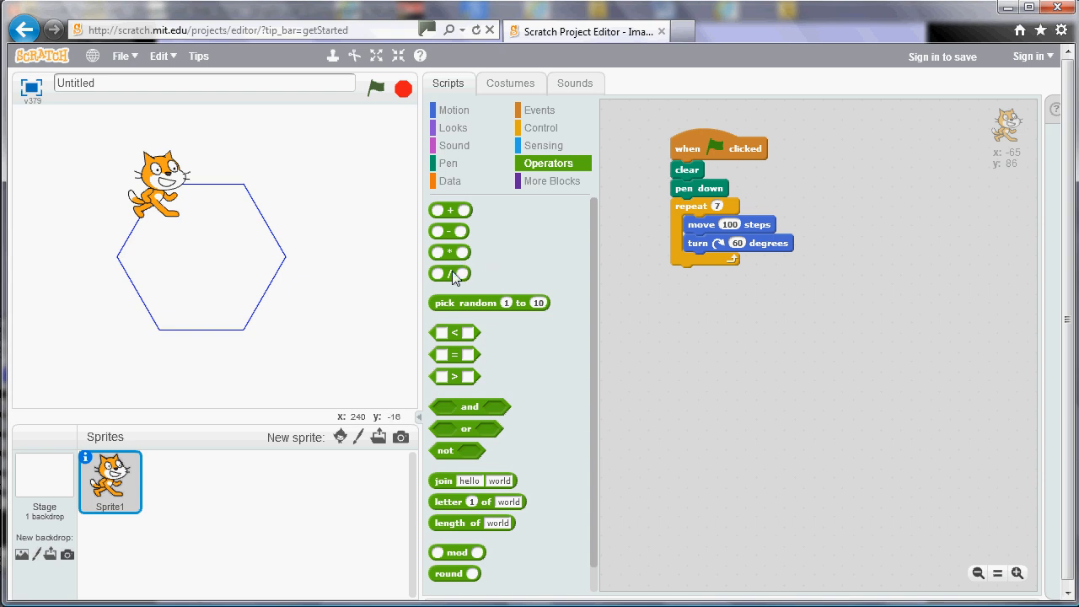
Make the turn angle 360 divided by 7 and draw a heptagon.
left_click_drag(449, 273, 657, 261)
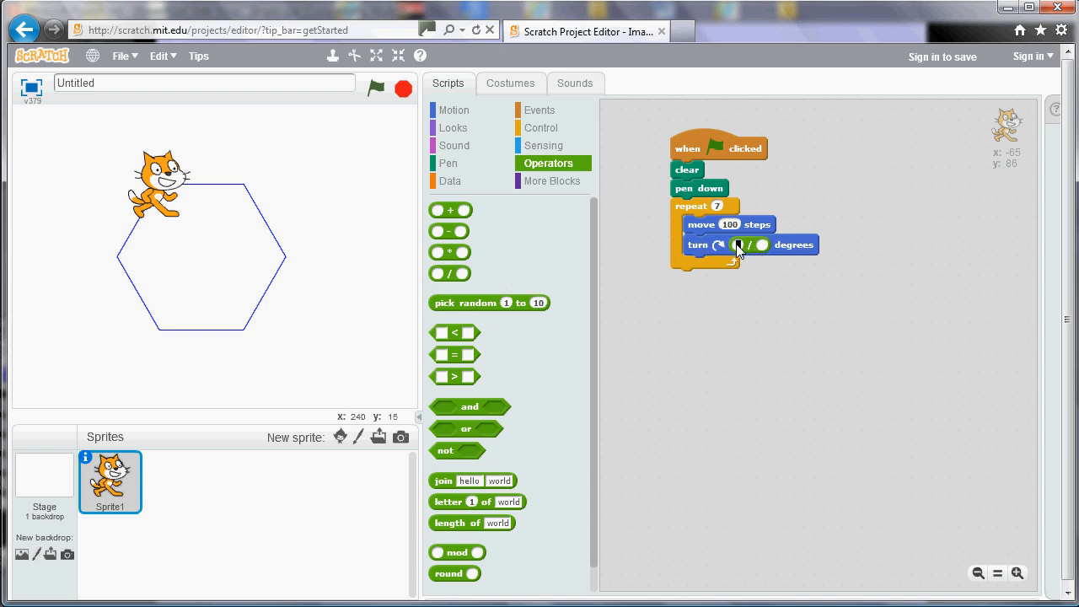
type("360")
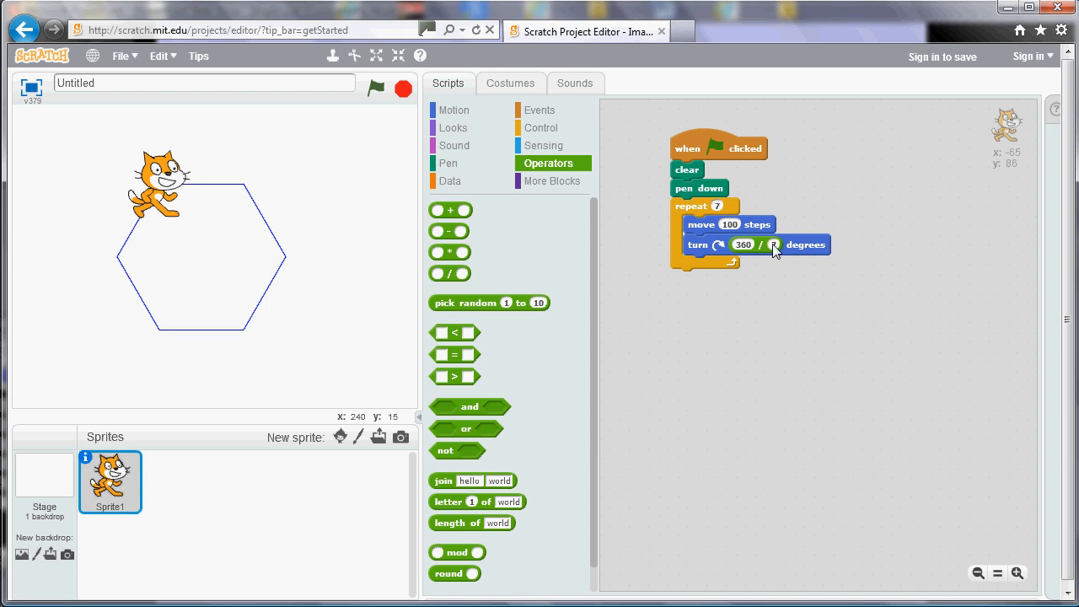
type("7")
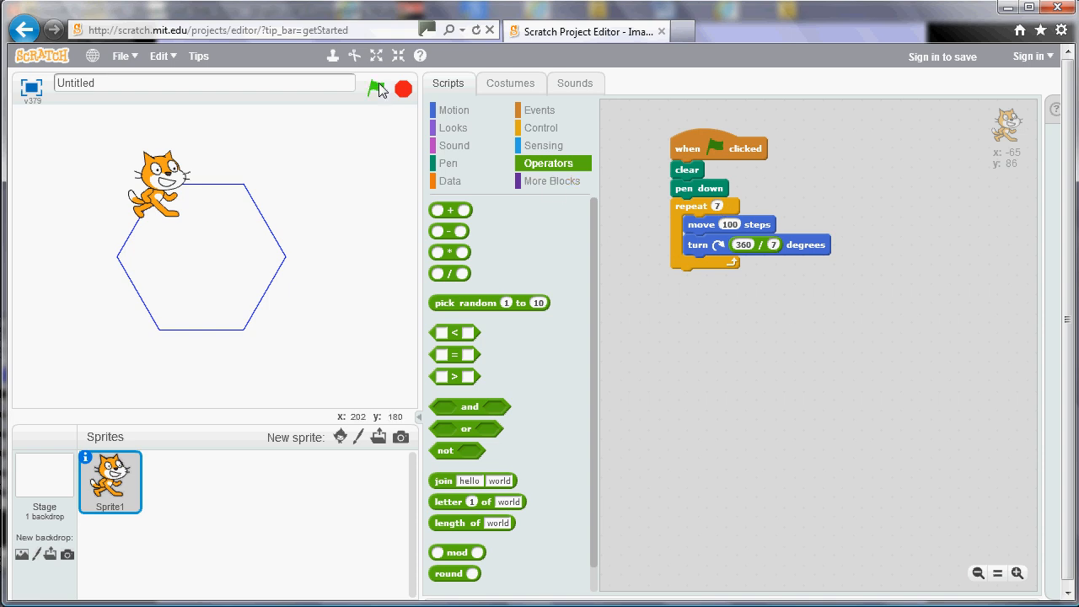
left_click(375, 88)
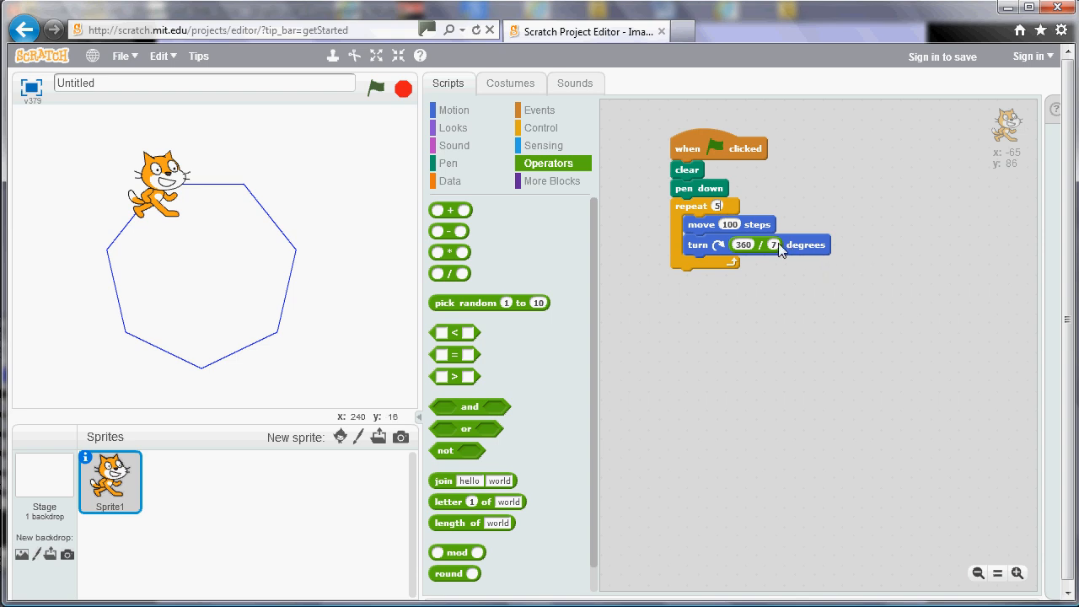
Change the turn divisor to 5 and draw a pentagon.
type("5")
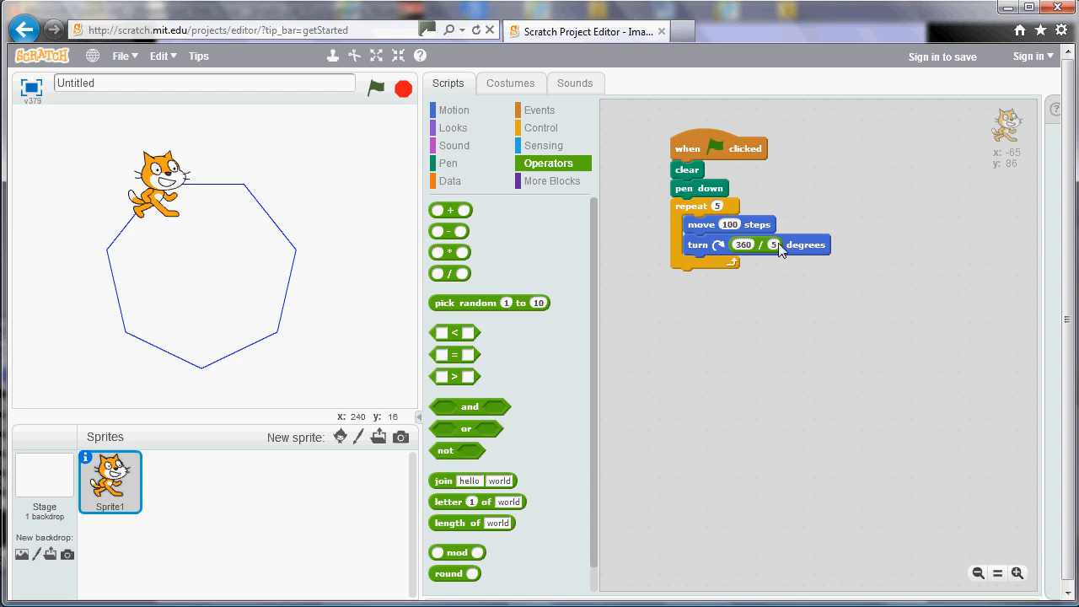
left_click(375, 89)
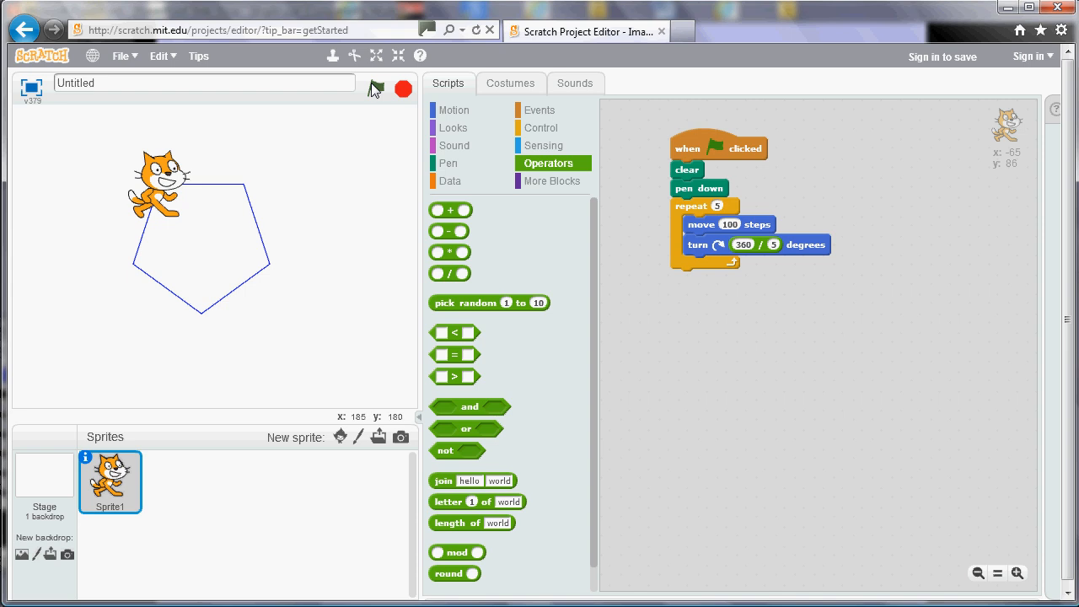
mouse_move(538, 237)
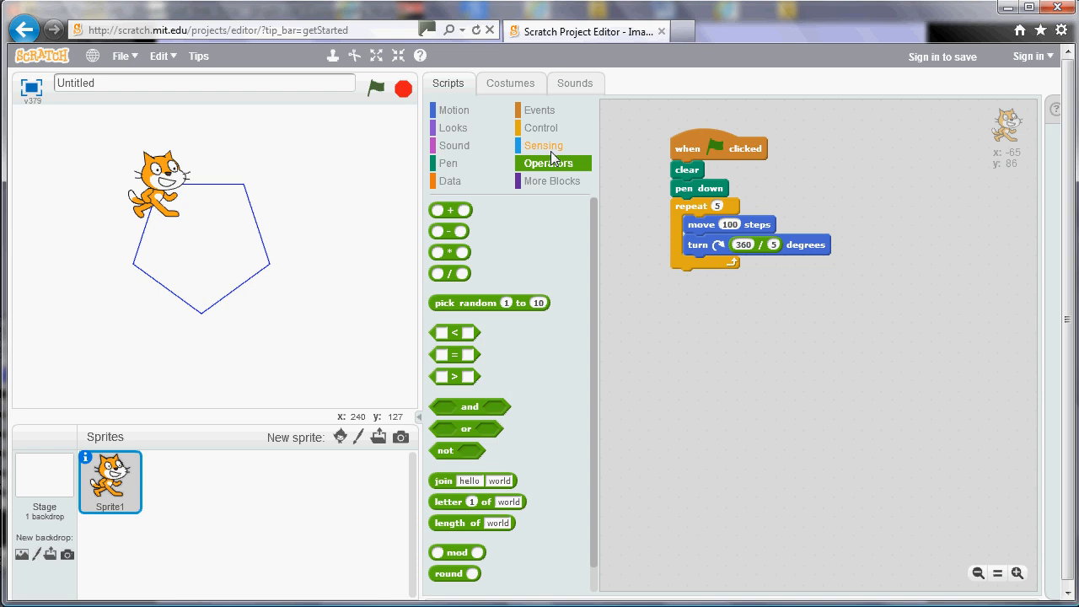
mouse_move(549, 152)
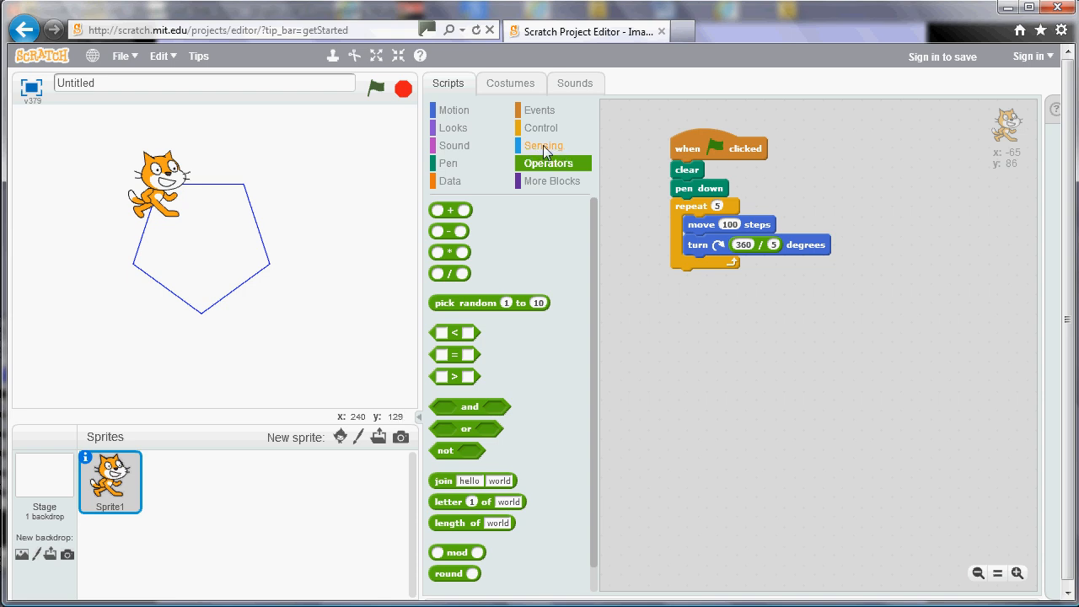
left_click(544, 145)
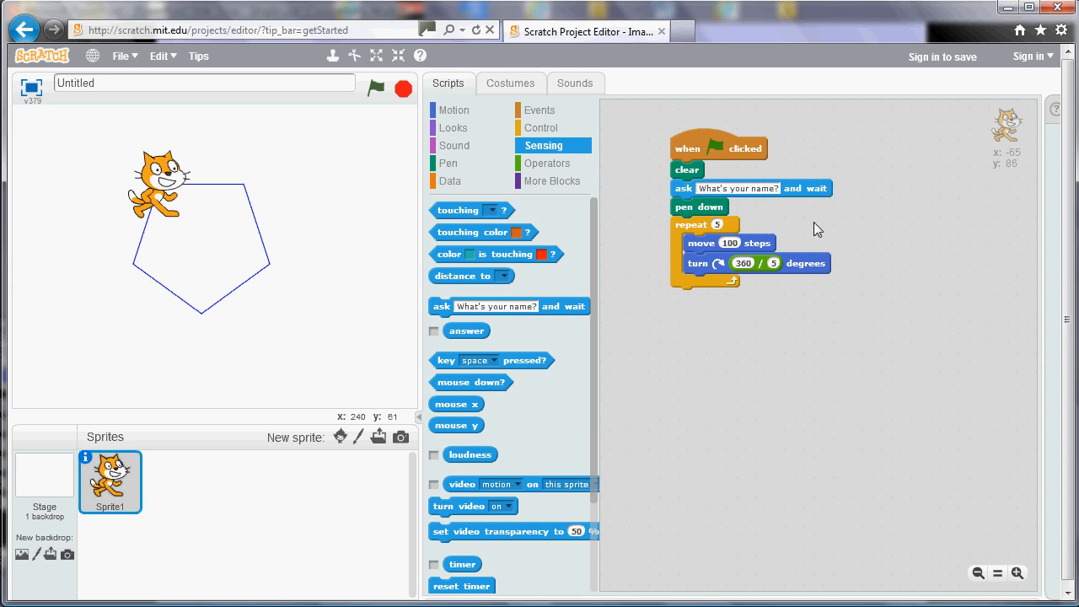
Ask 'How many sides would you like?' and use the answer as the turn divisor.
left_click(738, 188)
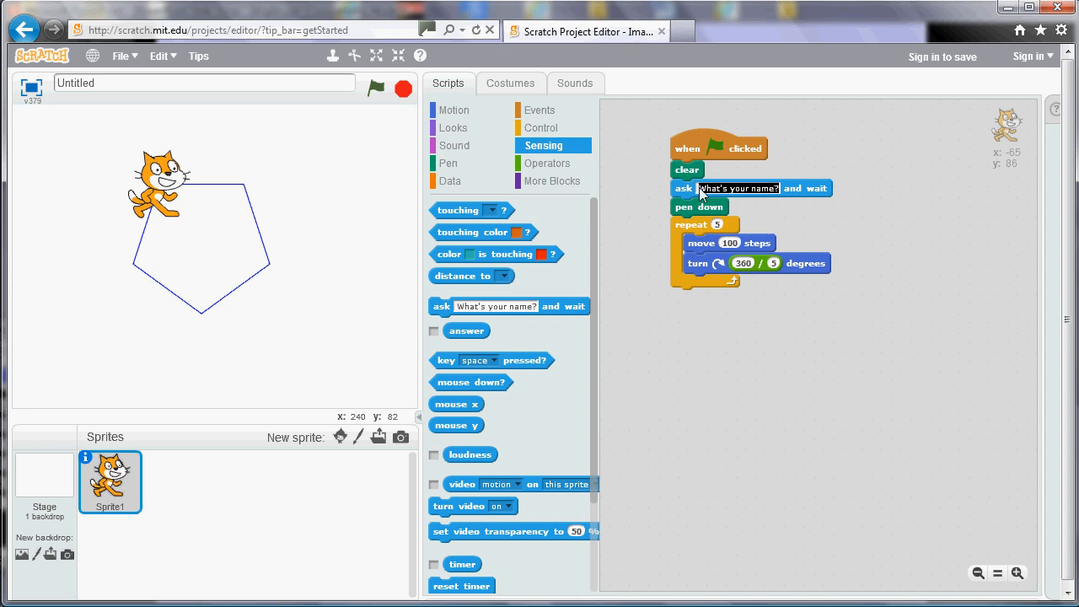
type("How ma")
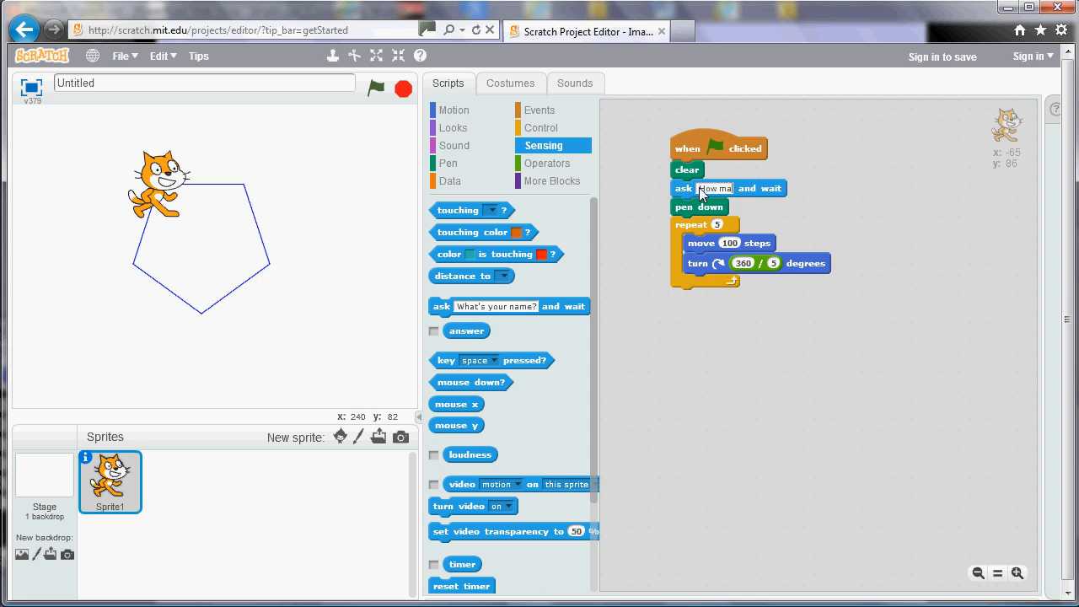
type("how many sides would you like?")
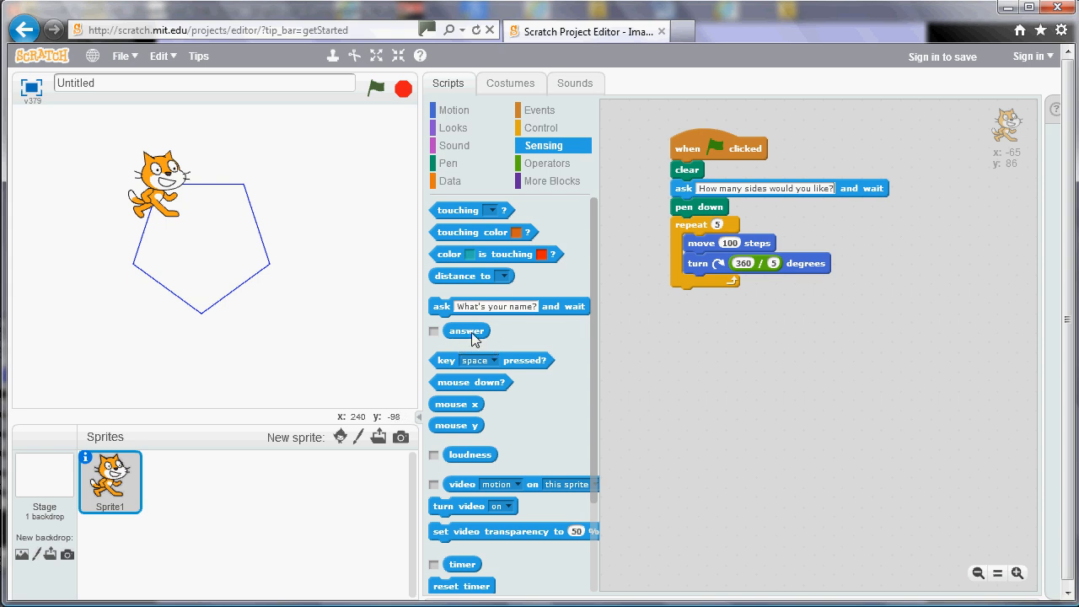
mouse_move(503, 329)
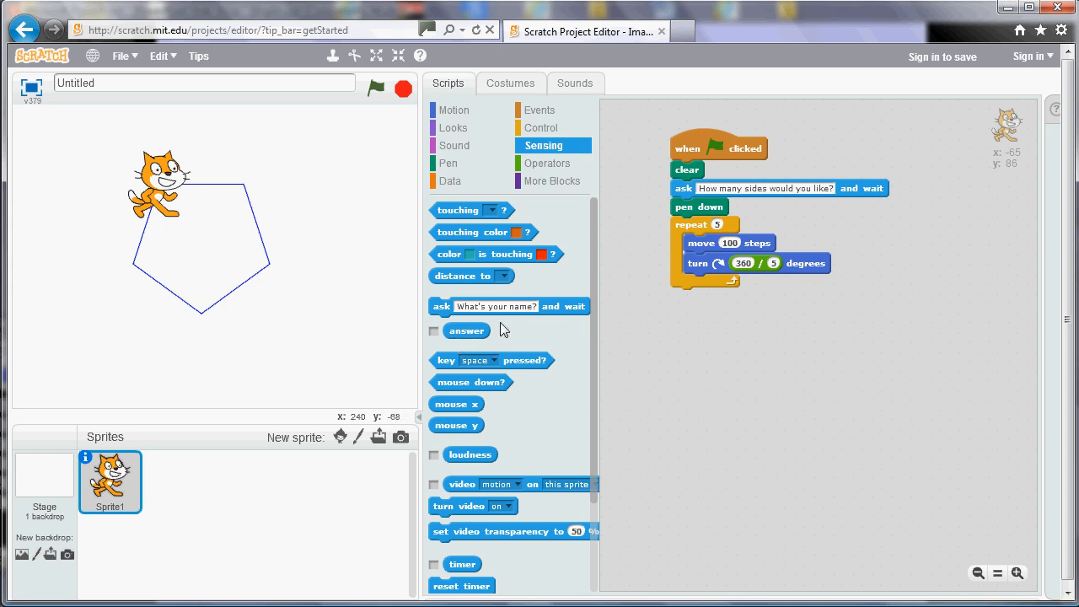
mouse_move(481, 344)
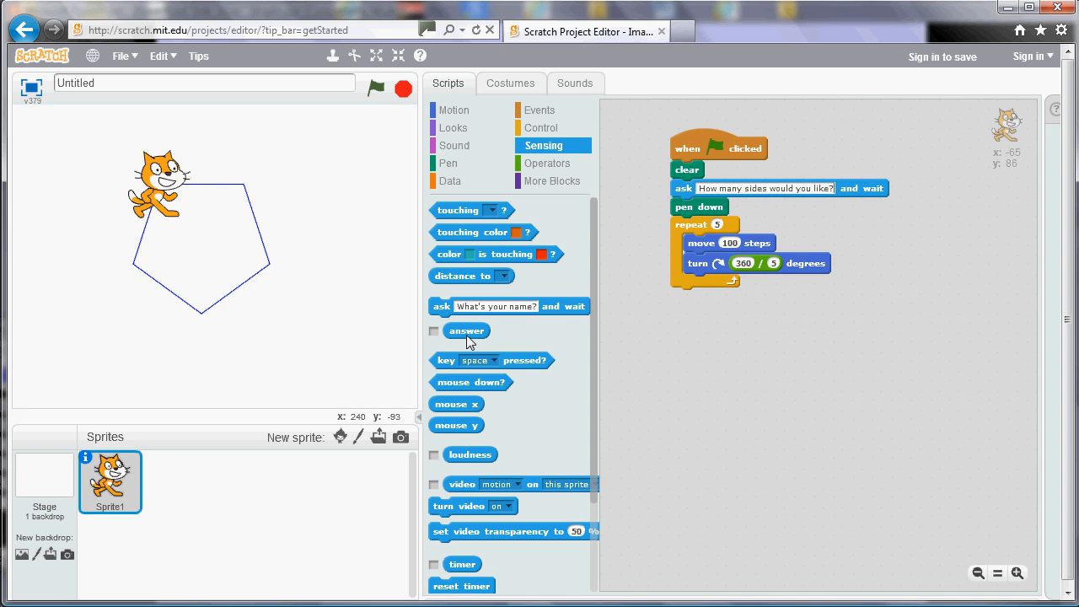
mouse_move(693, 262)
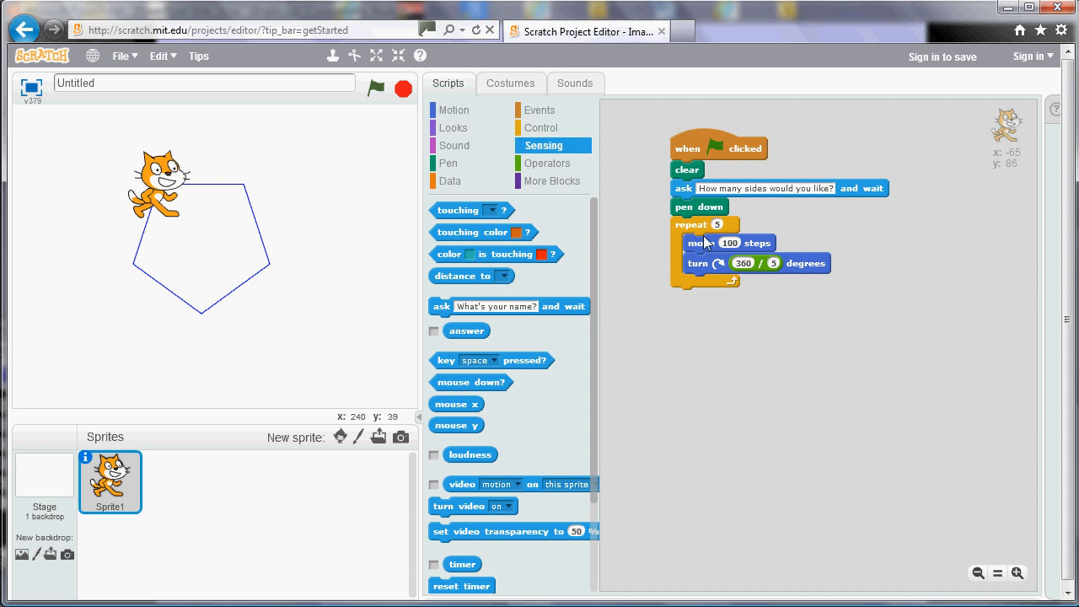
mouse_move(670, 327)
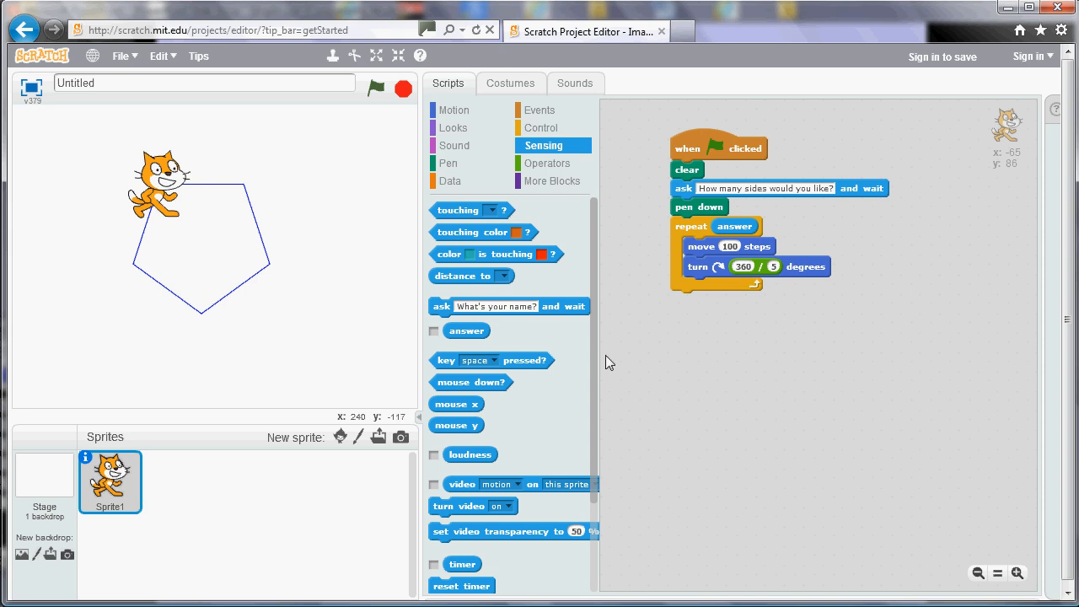
mouse_move(485, 338)
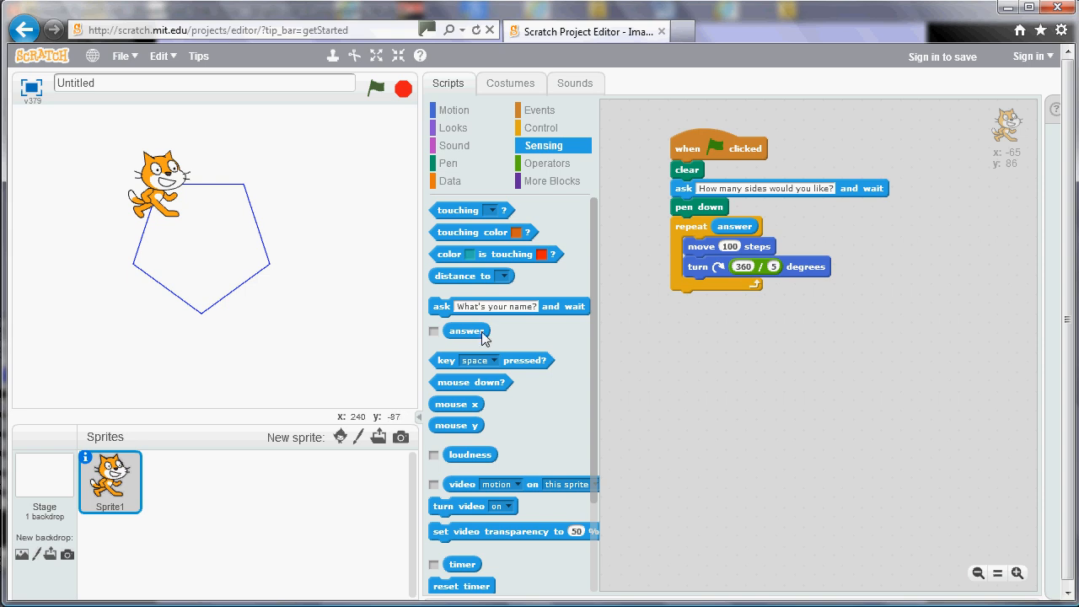
left_click_drag(465, 330, 718, 300)
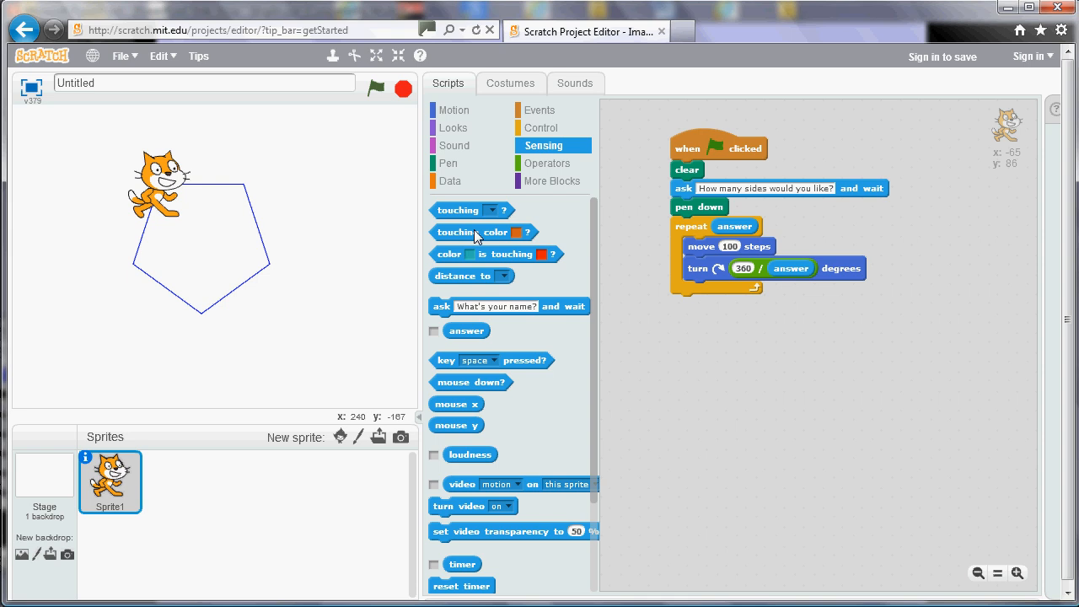
Test the script with answers 3, 4, 8 and 12, drawing the matching polygons.
left_click(376, 87)
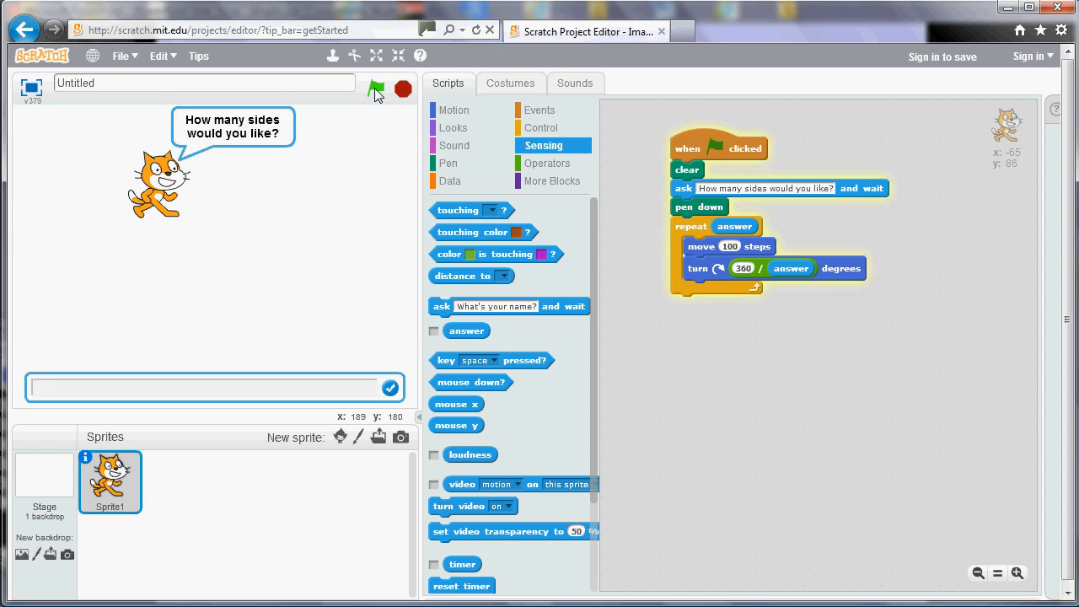
left_click(211, 387)
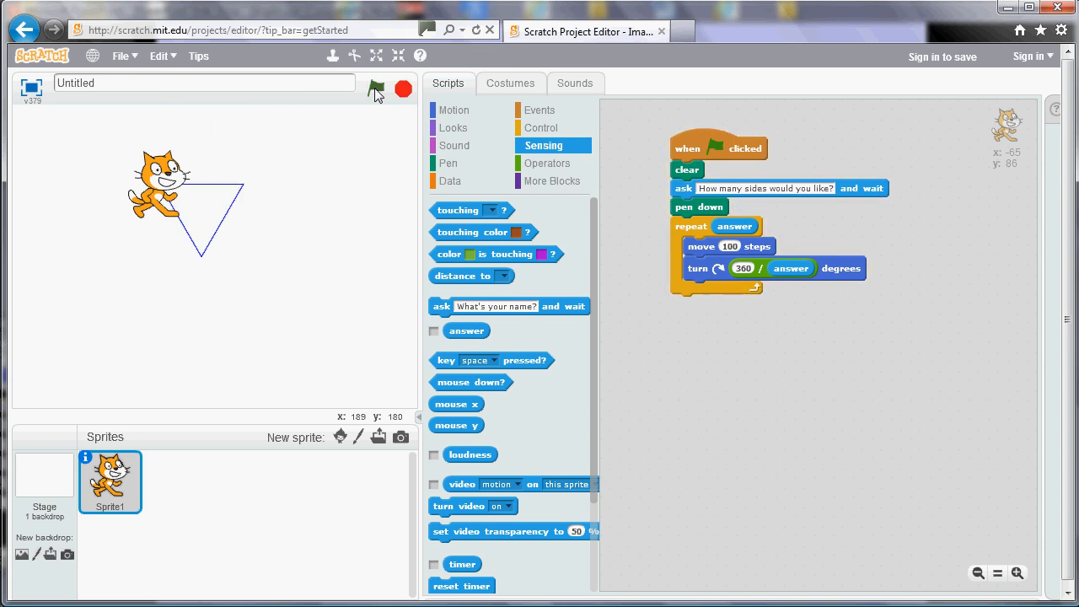
left_click(376, 90)
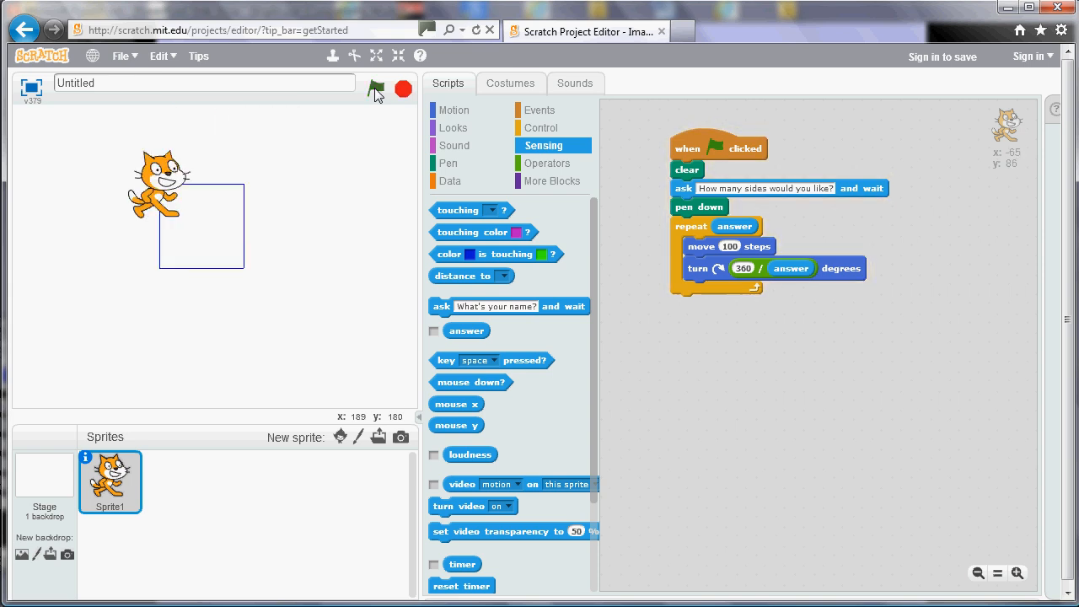
left_click(376, 90)
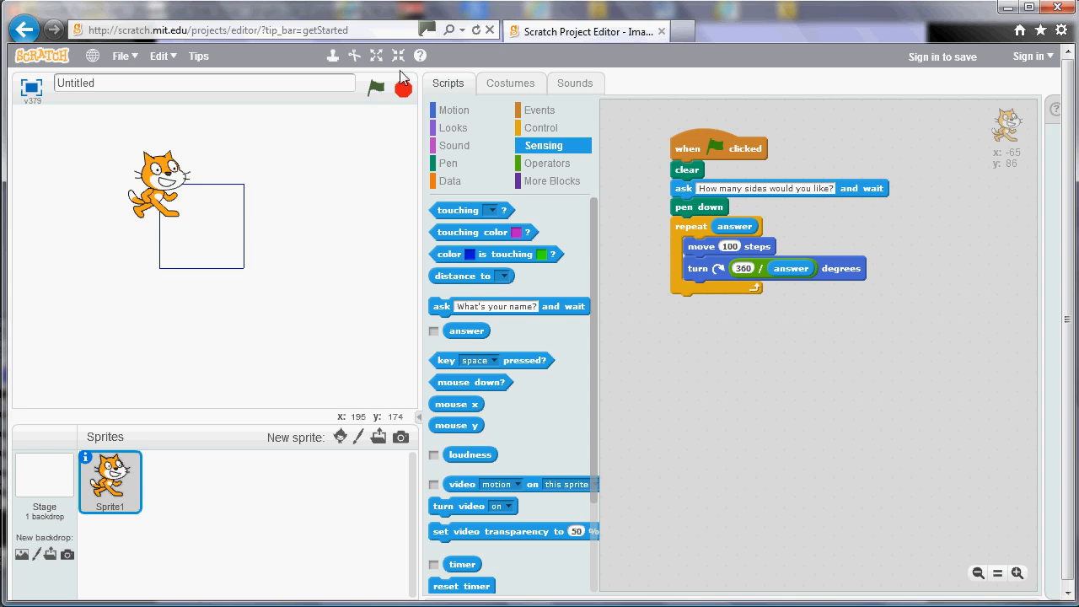
left_click(375, 88)
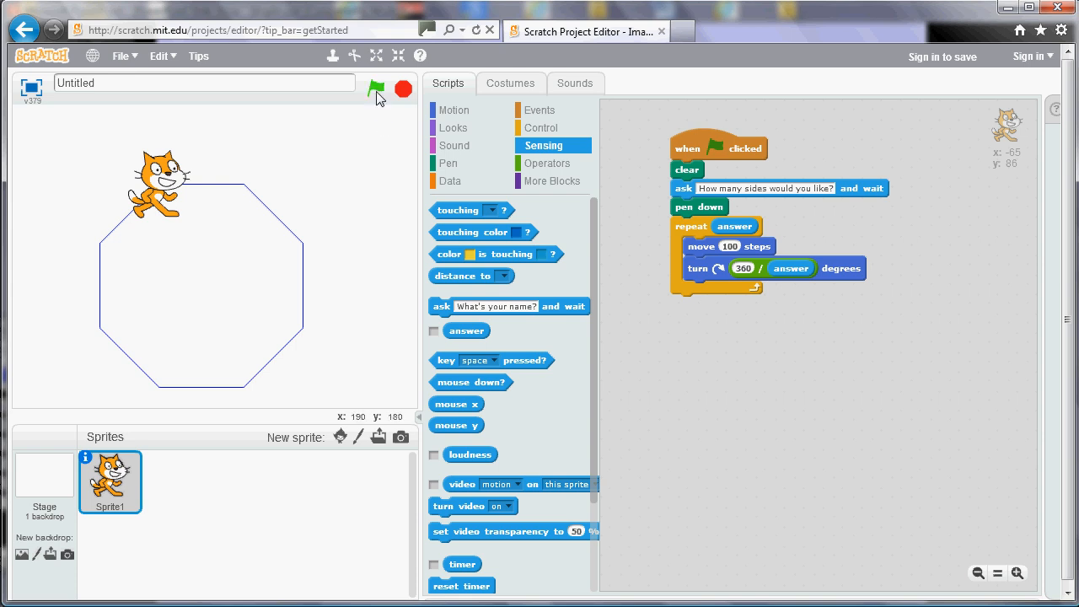
left_click(376, 88)
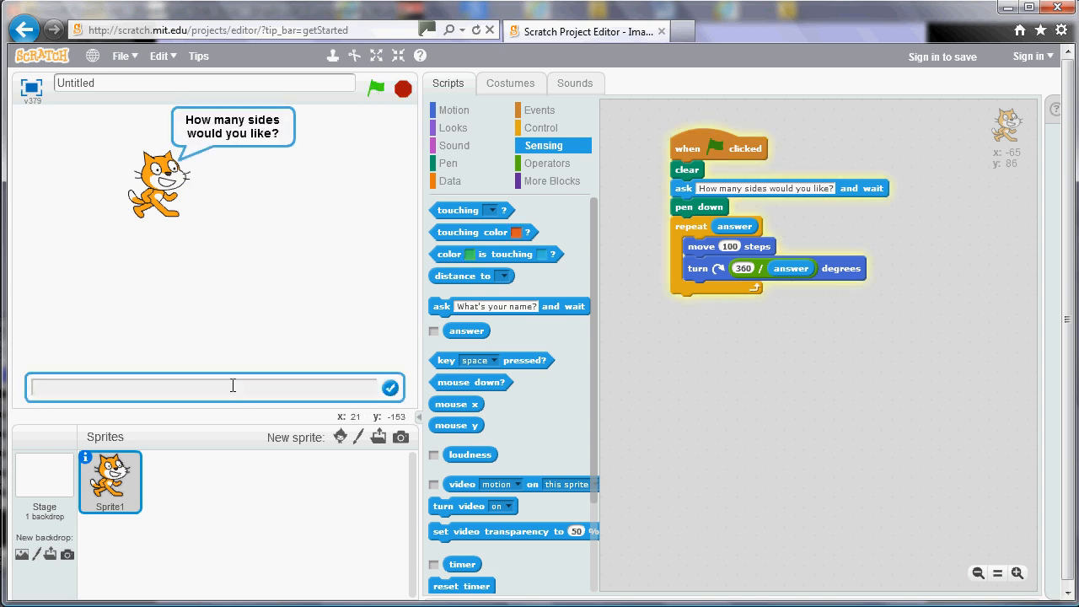
type("12")
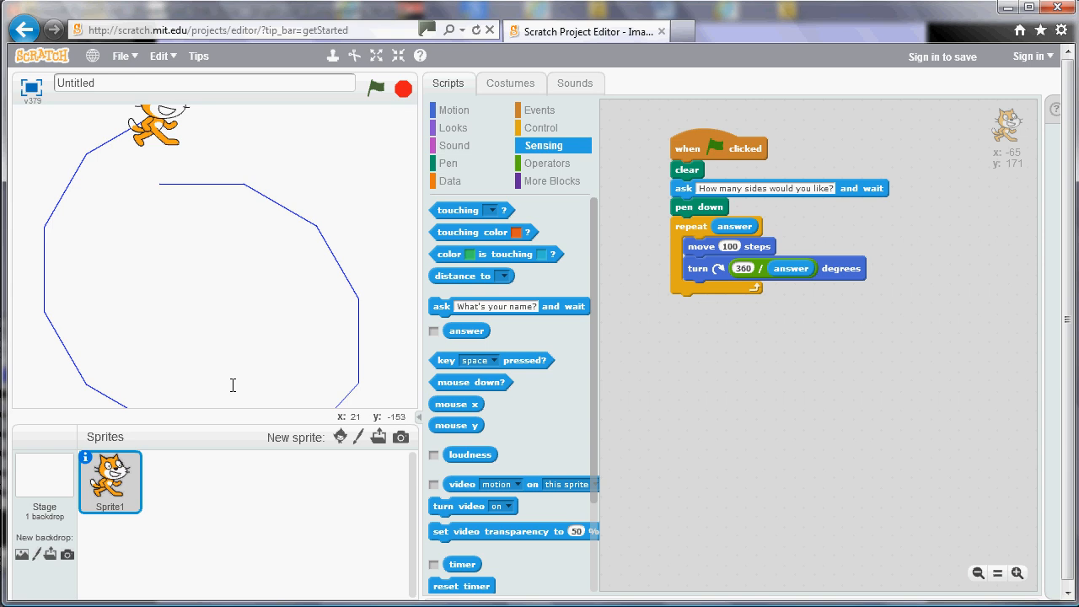
mouse_move(719, 288)
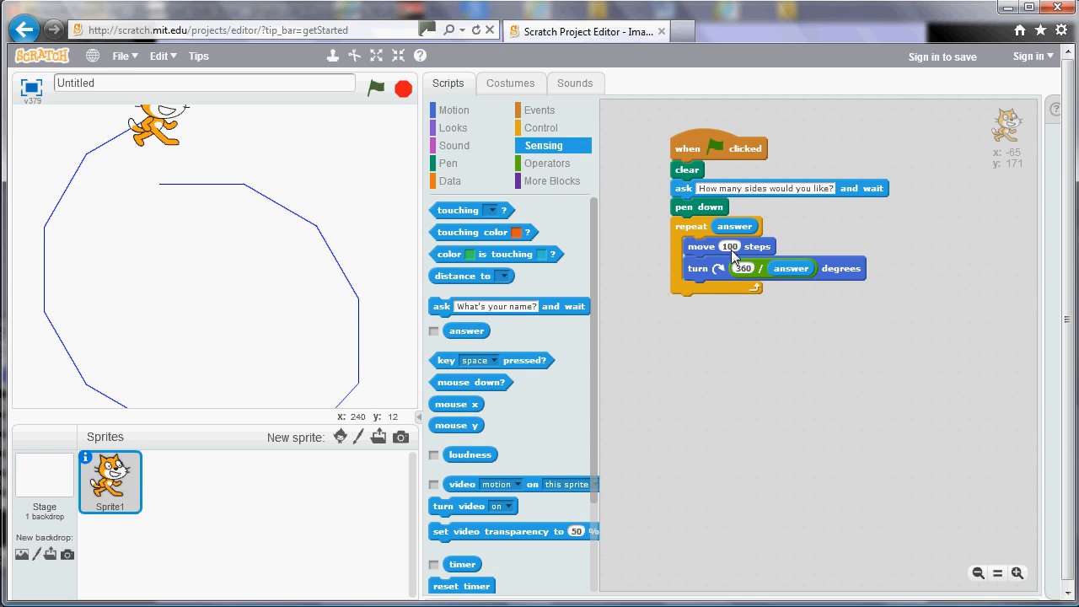
mouse_move(319, 236)
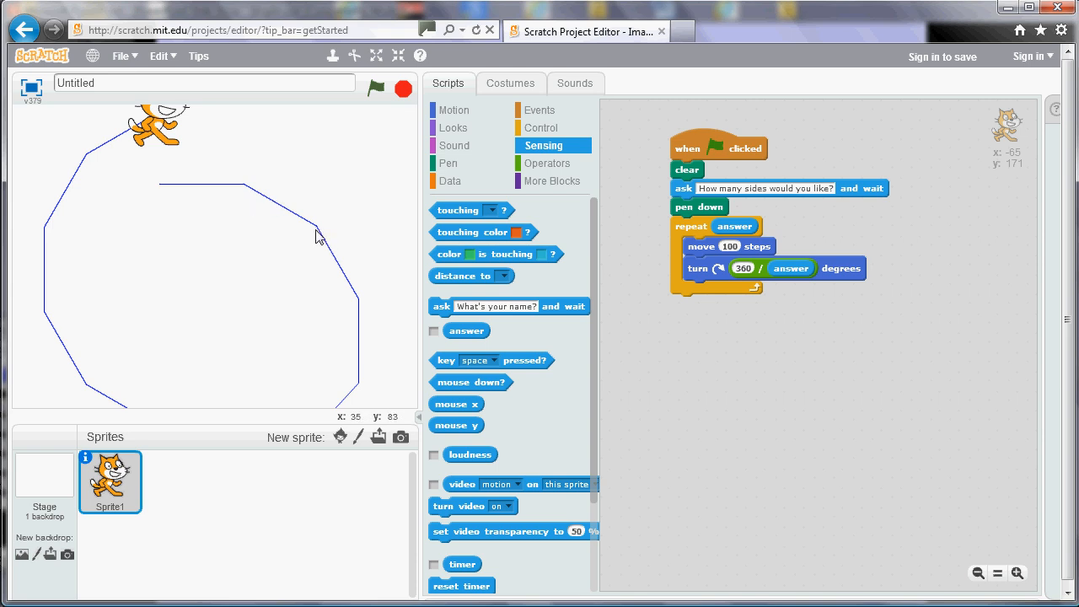
mouse_move(346, 267)
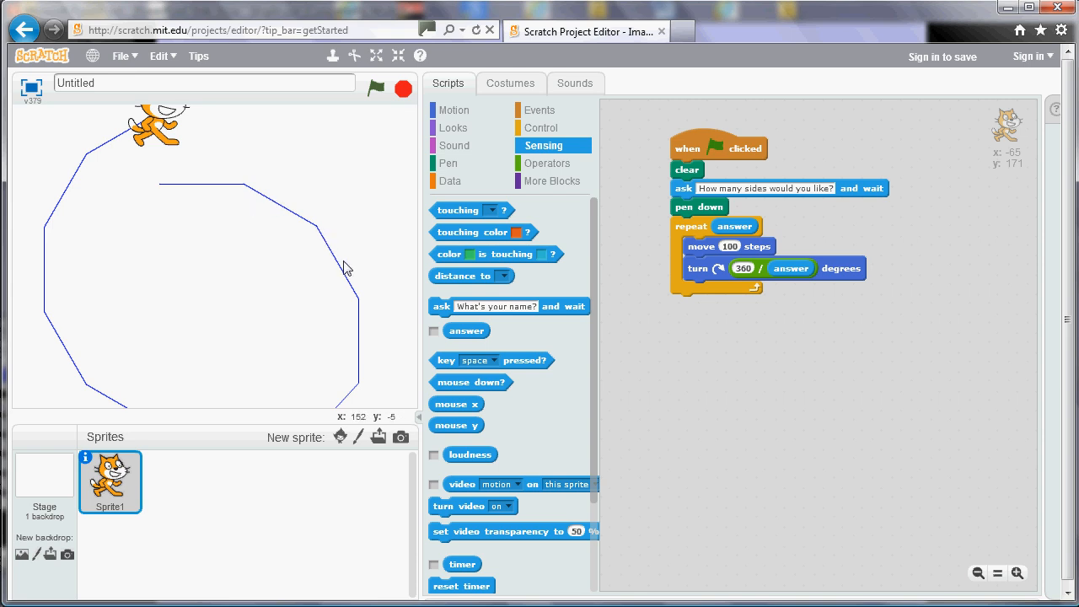
mouse_move(423, 296)
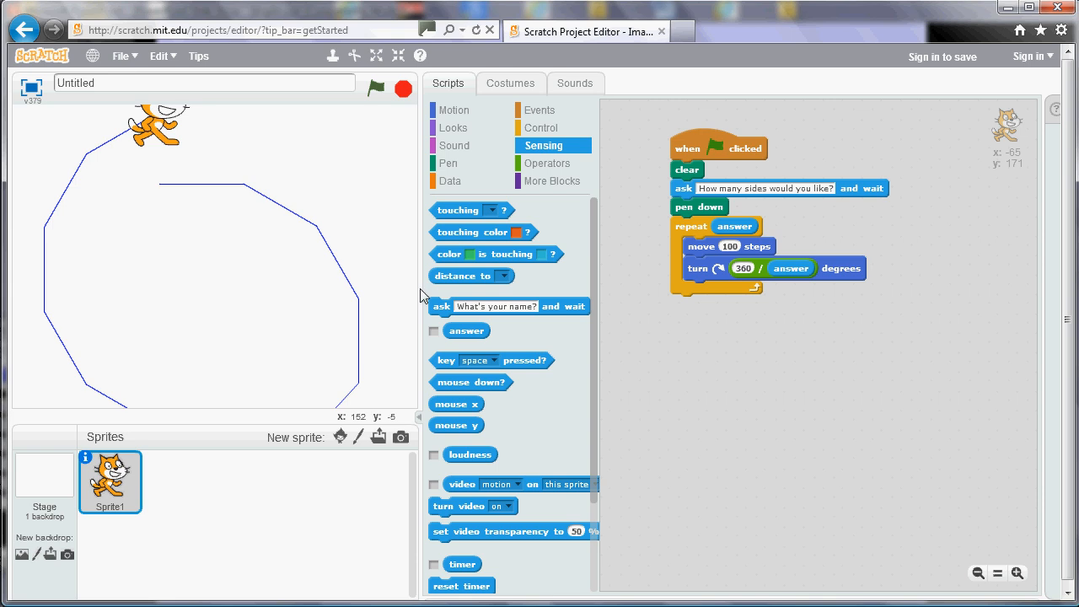
mouse_move(767, 354)
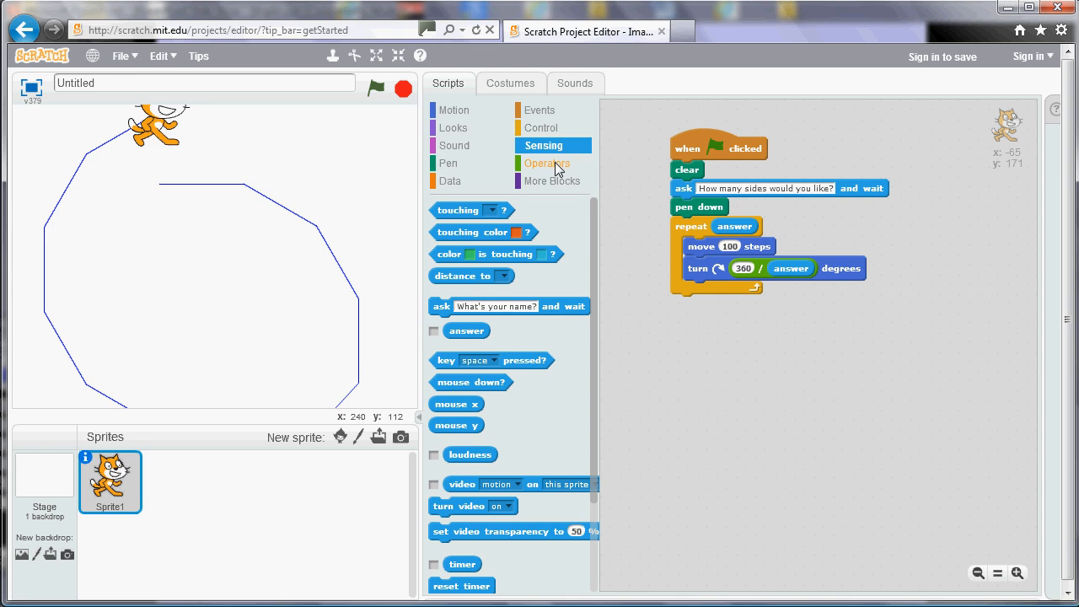
Put a divide operator in the move block with 1000 over the answer reporter.
left_click(546, 162)
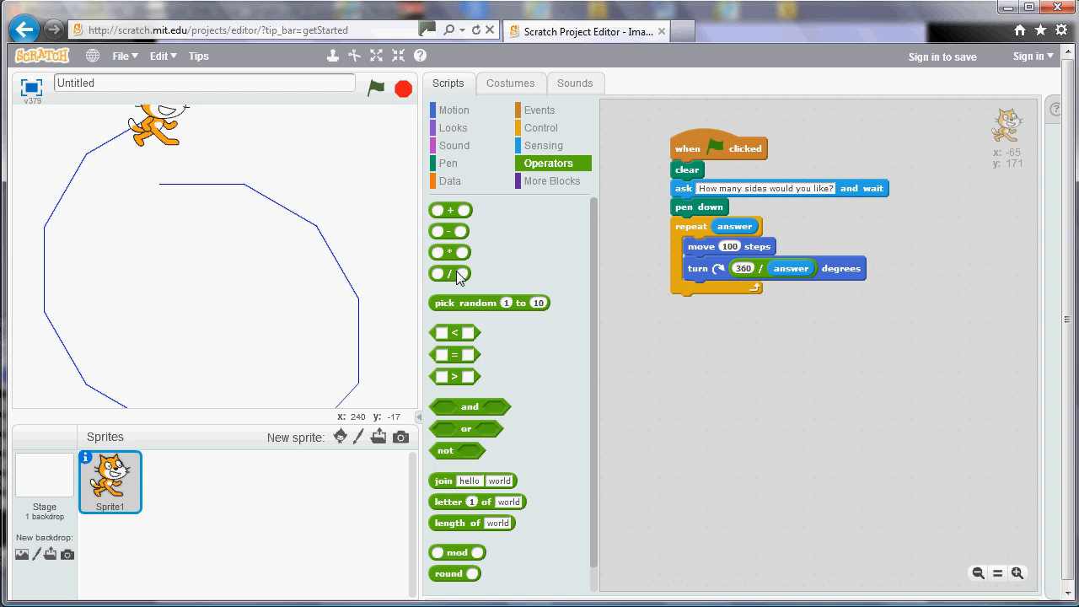
left_click_drag(450, 272, 595, 271)
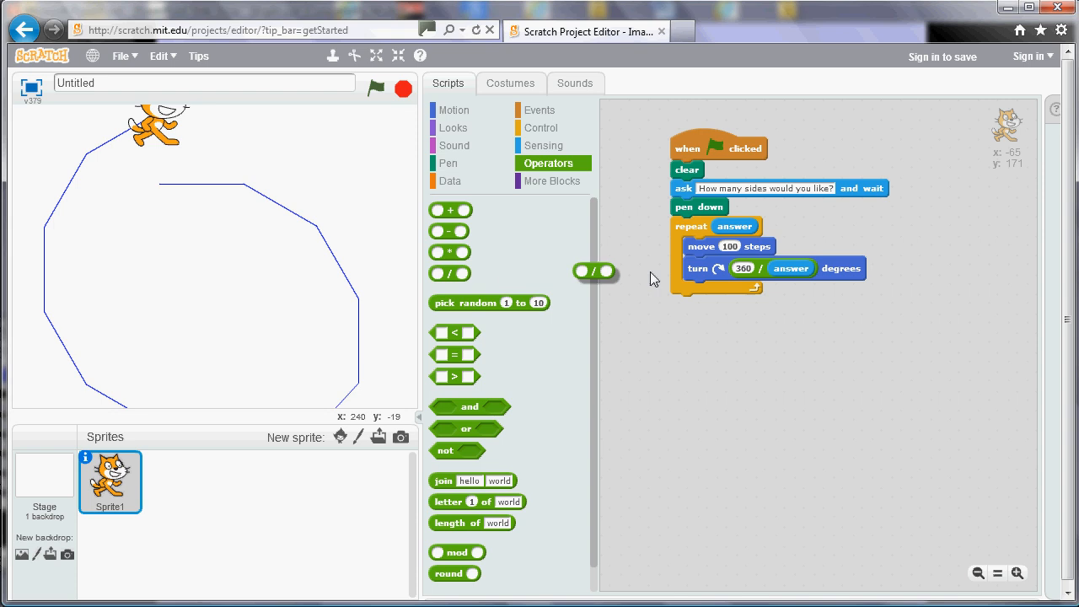
left_click_drag(594, 271, 727, 248)
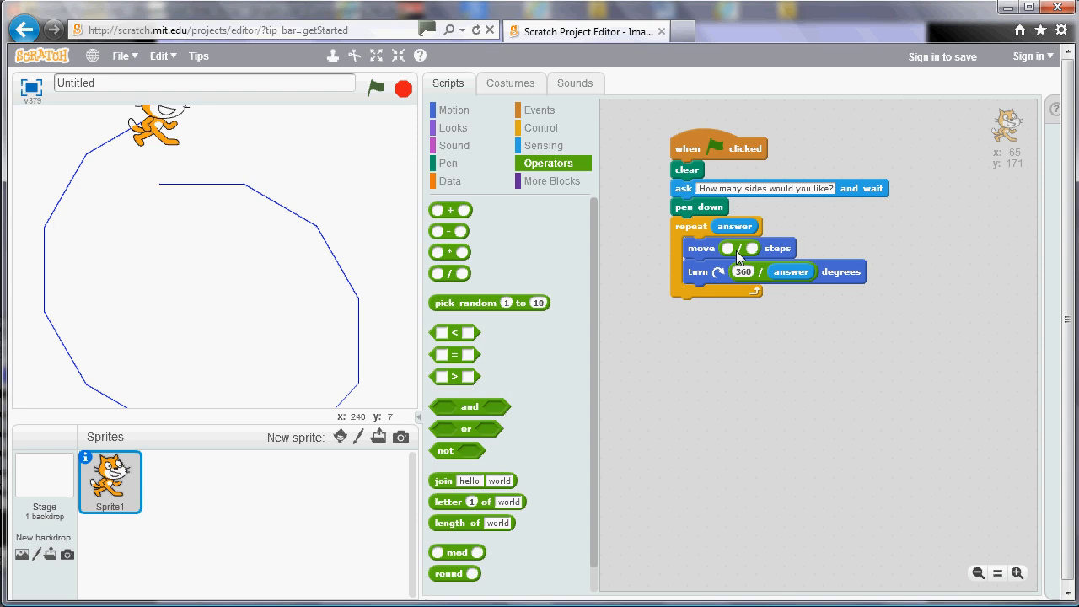
left_click(544, 145)
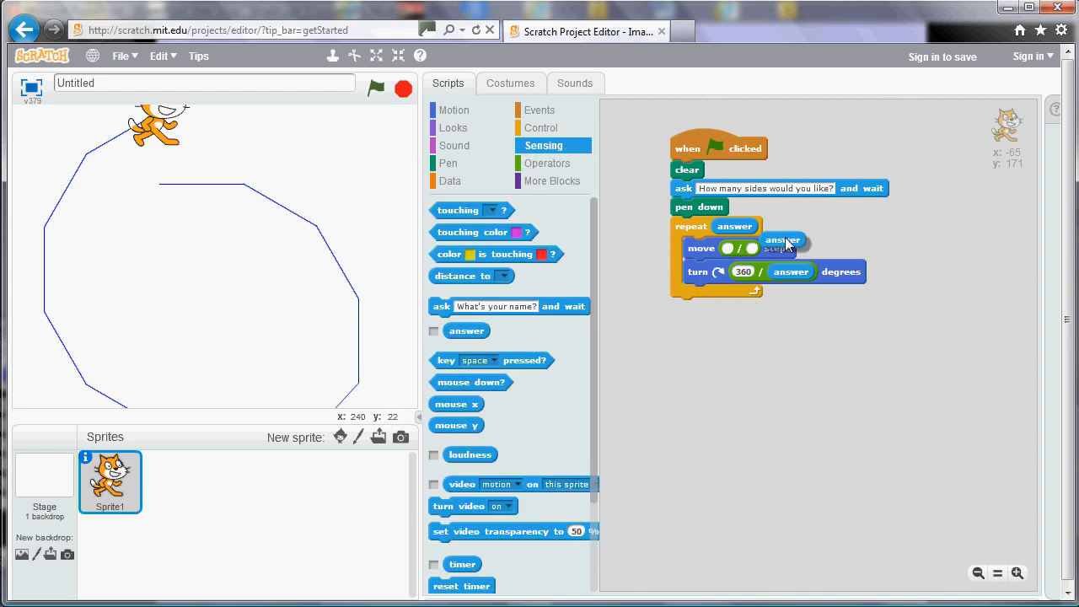
left_click_drag(784, 240, 769, 249)
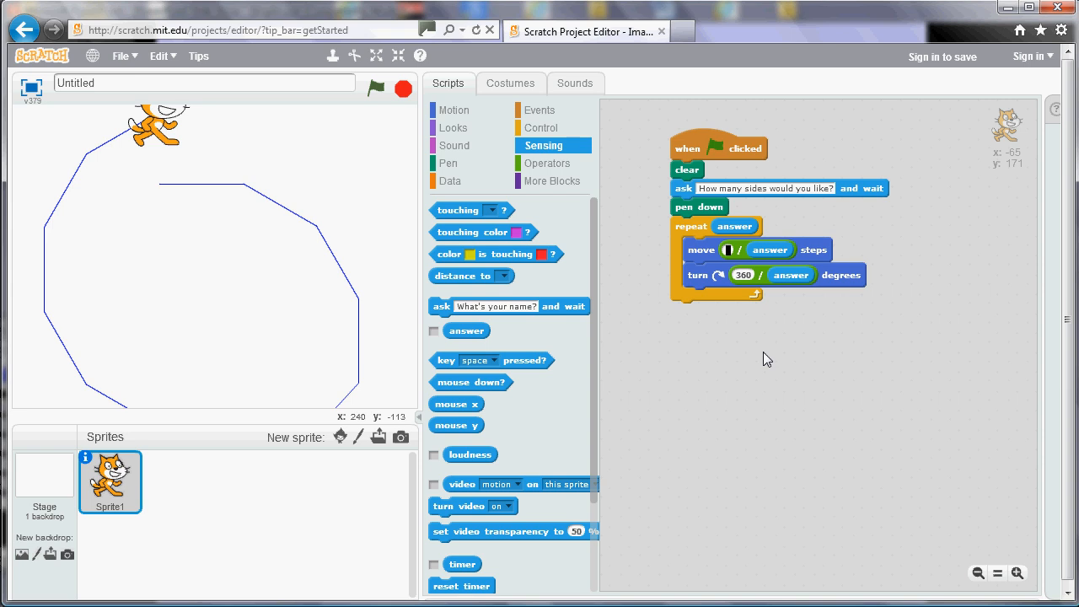
type("1000")
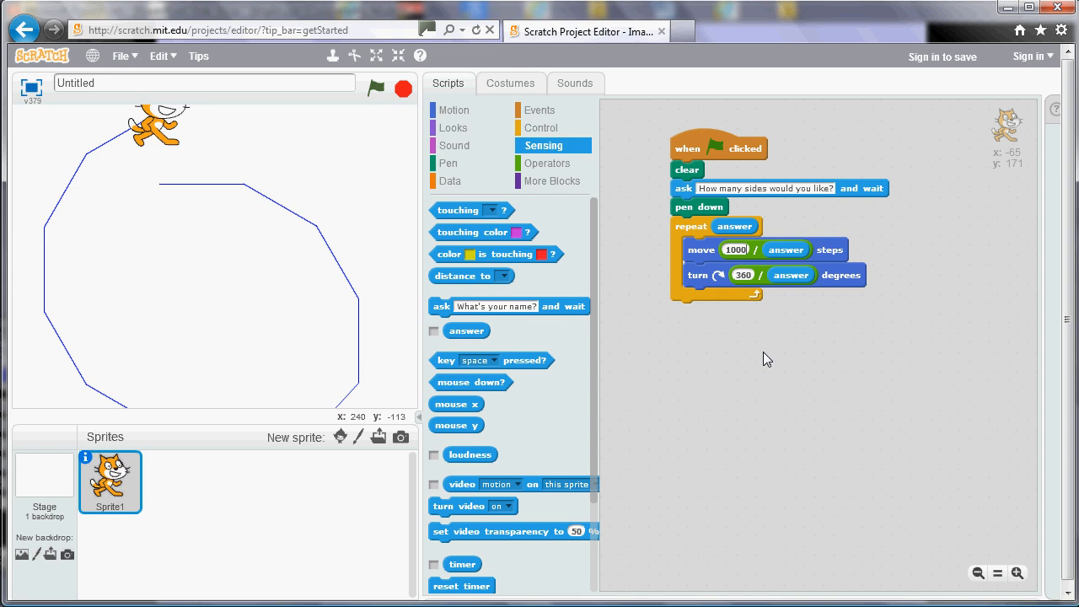
mouse_move(396, 114)
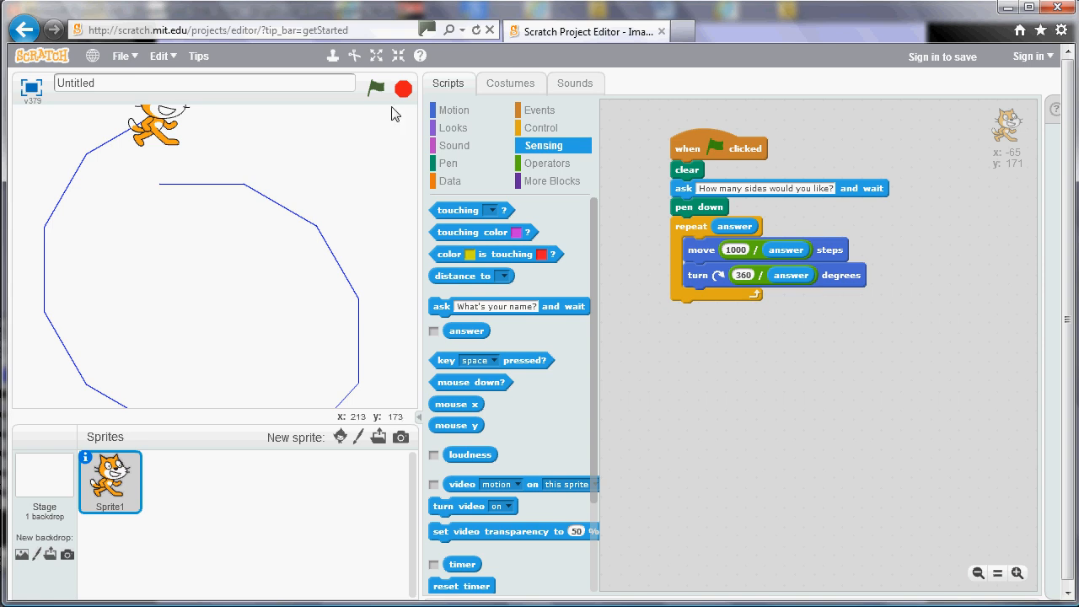
Run with 12 sides, which fits the stage, then a small count that draws an oversized triangle.
left_click(375, 88)
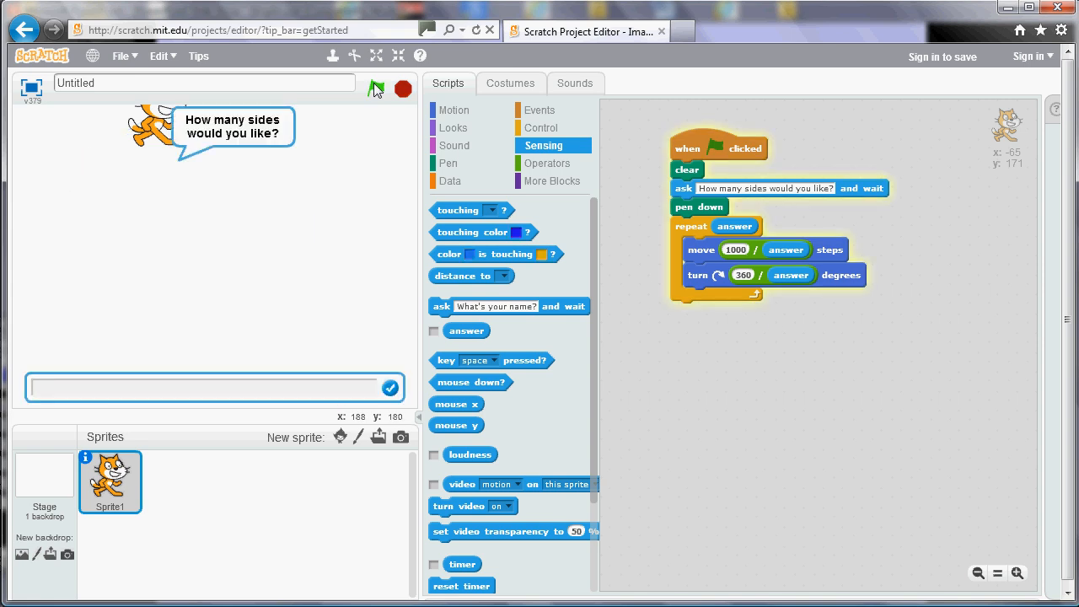
type("12")
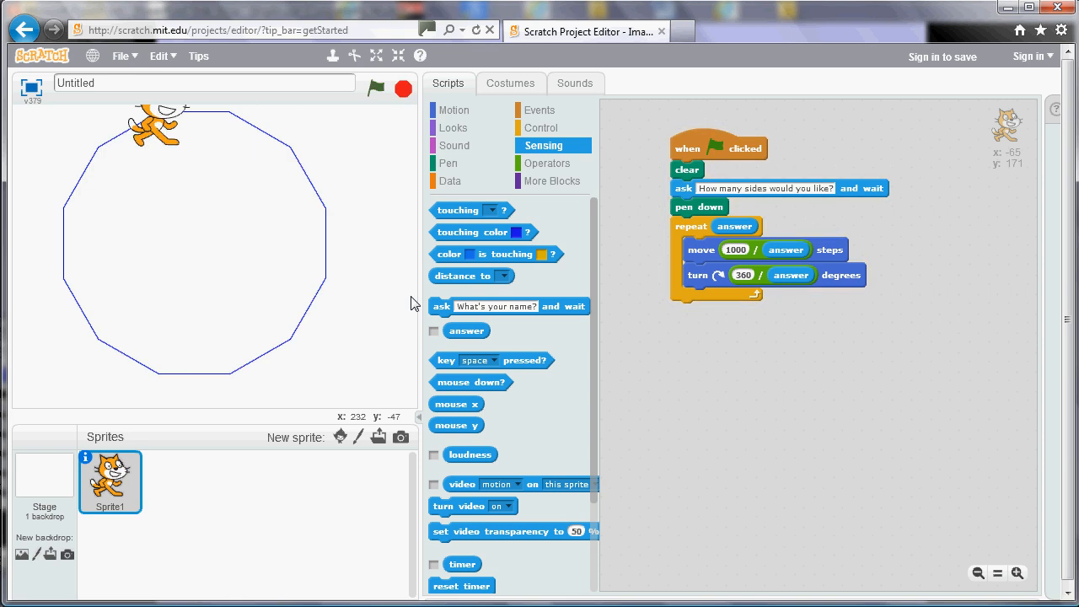
mouse_move(165, 142)
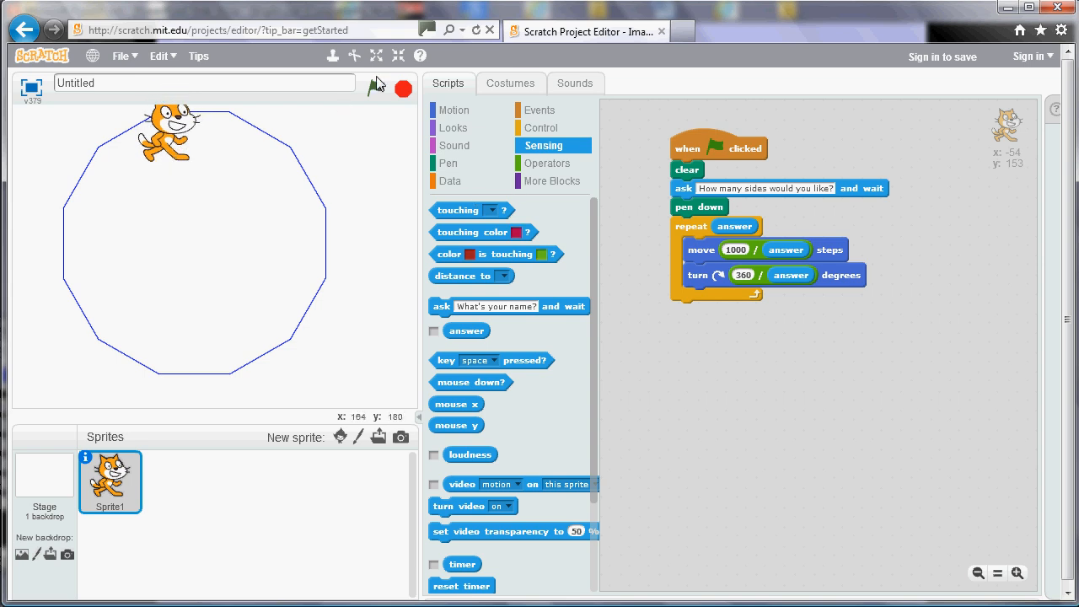
left_click(386, 88)
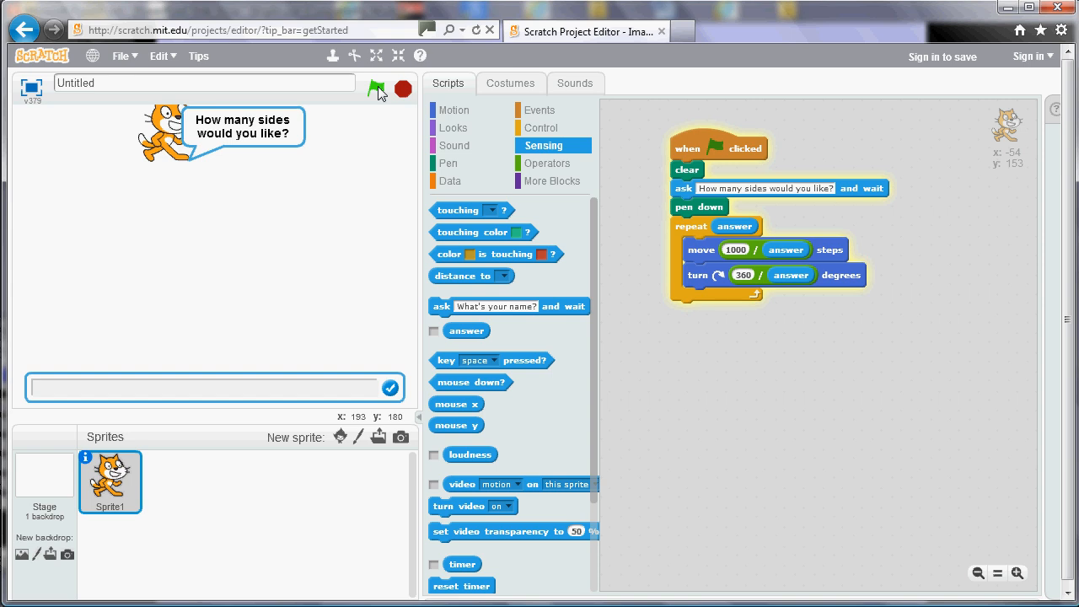
left_click(381, 89)
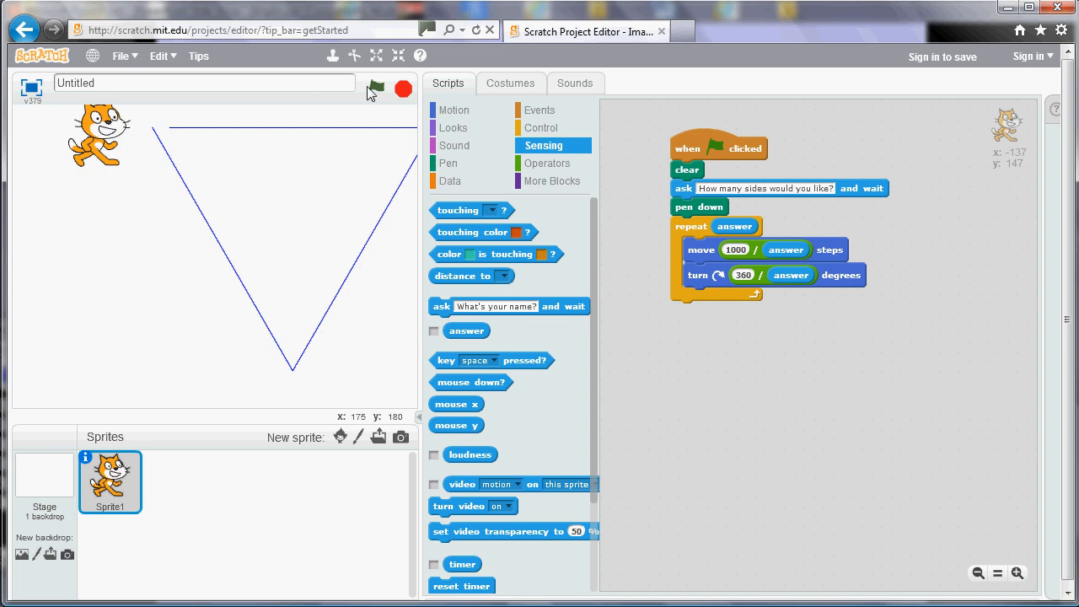
mouse_move(737, 250)
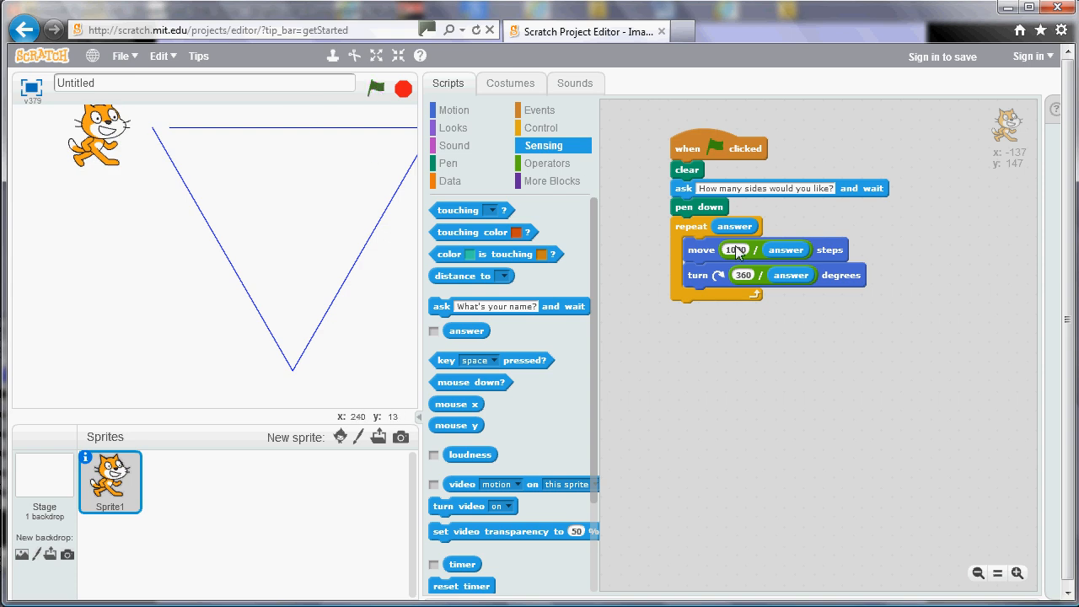
Change the move distance to 900 divided by the answer and draw a six-sided hexagon.
type("90")
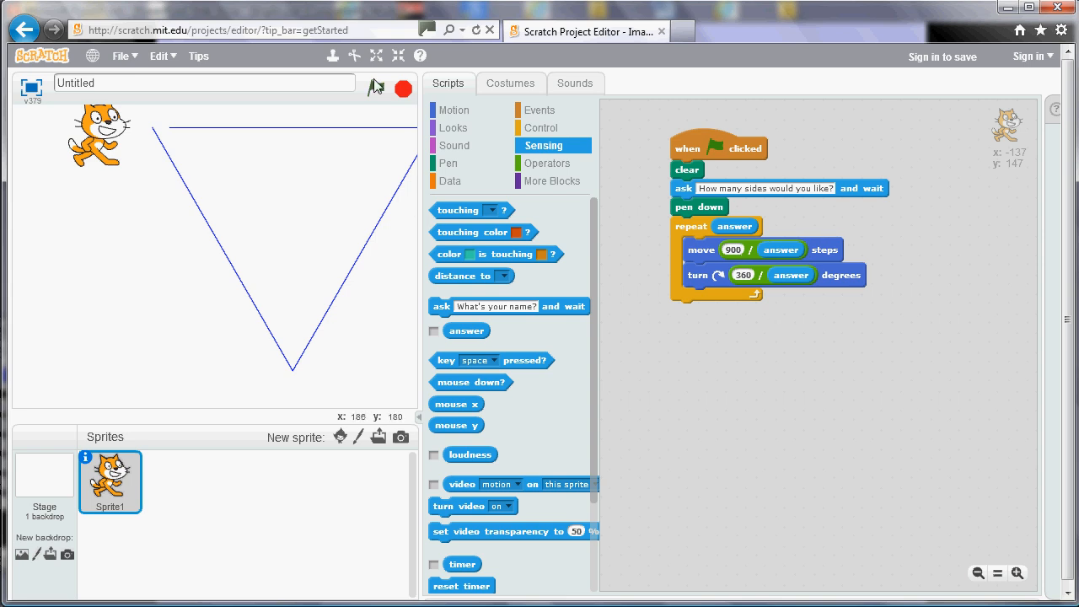
left_click(376, 89)
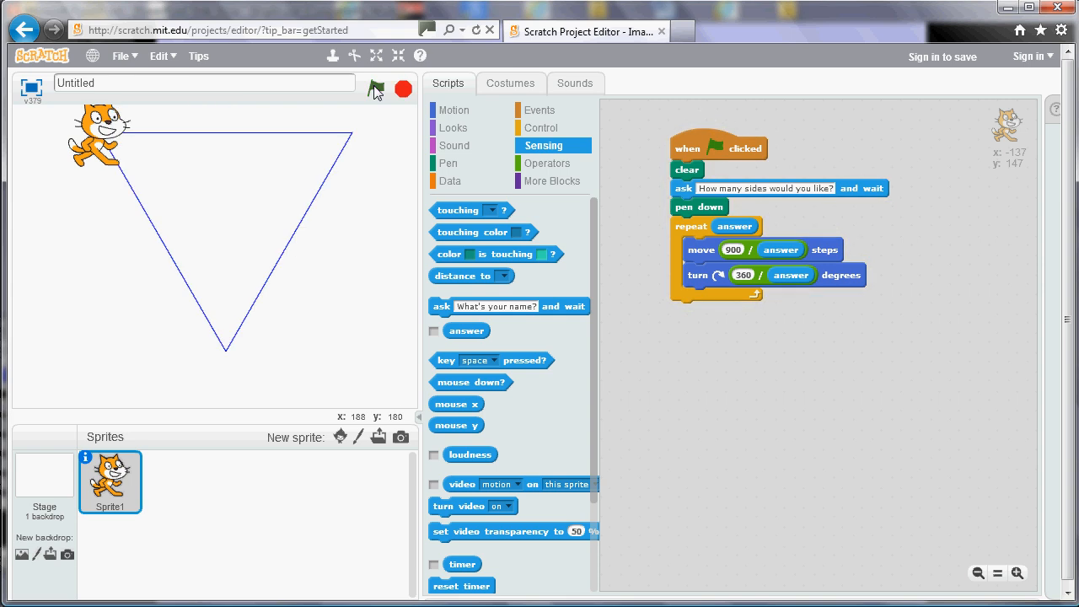
left_click(376, 89)
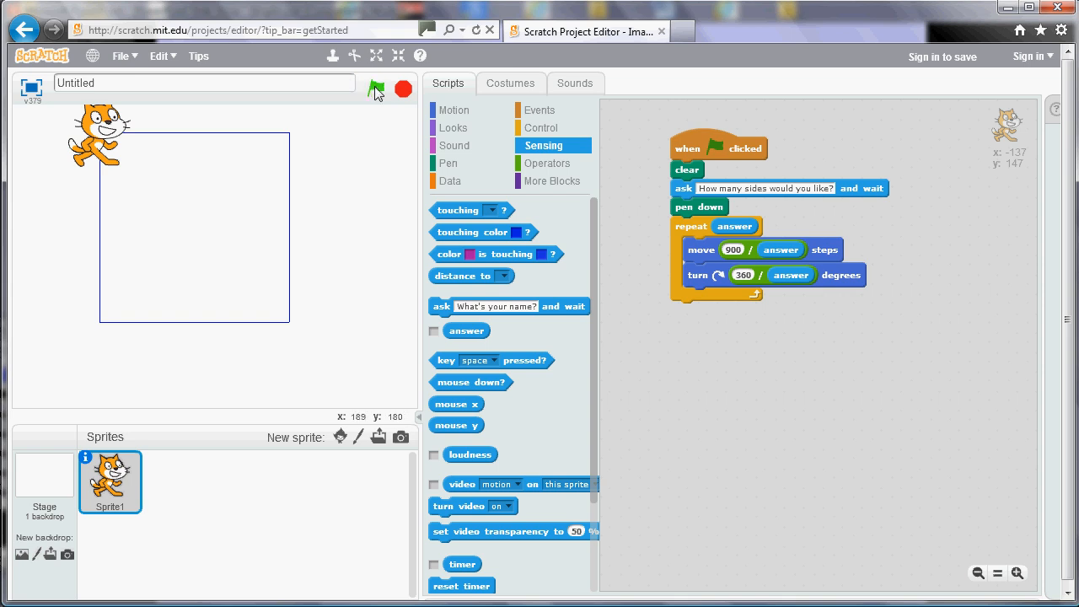
left_click(376, 88)
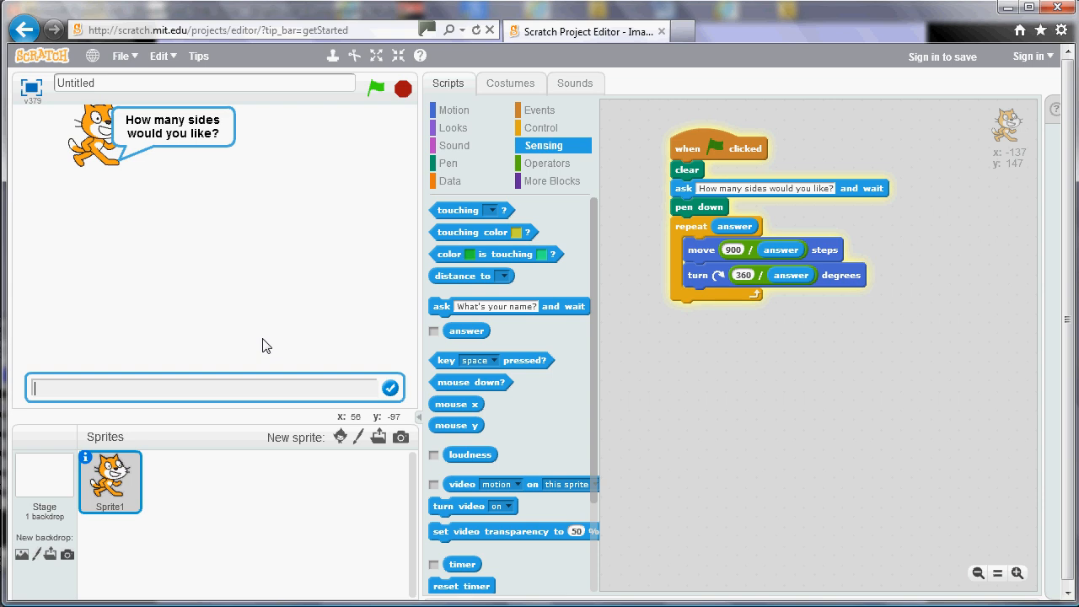
type("6")
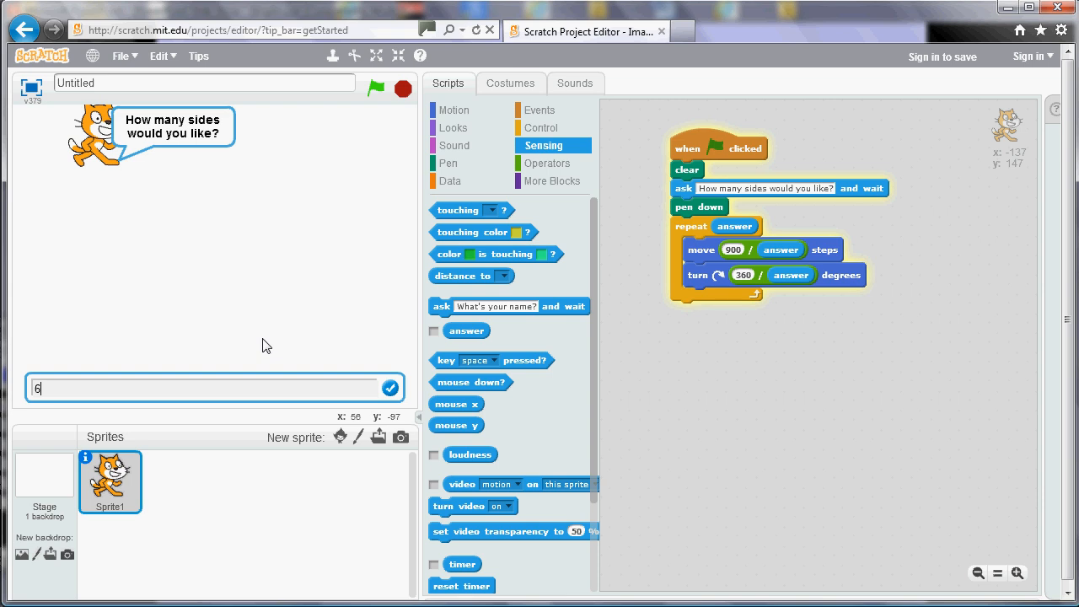
left_click(390, 388)
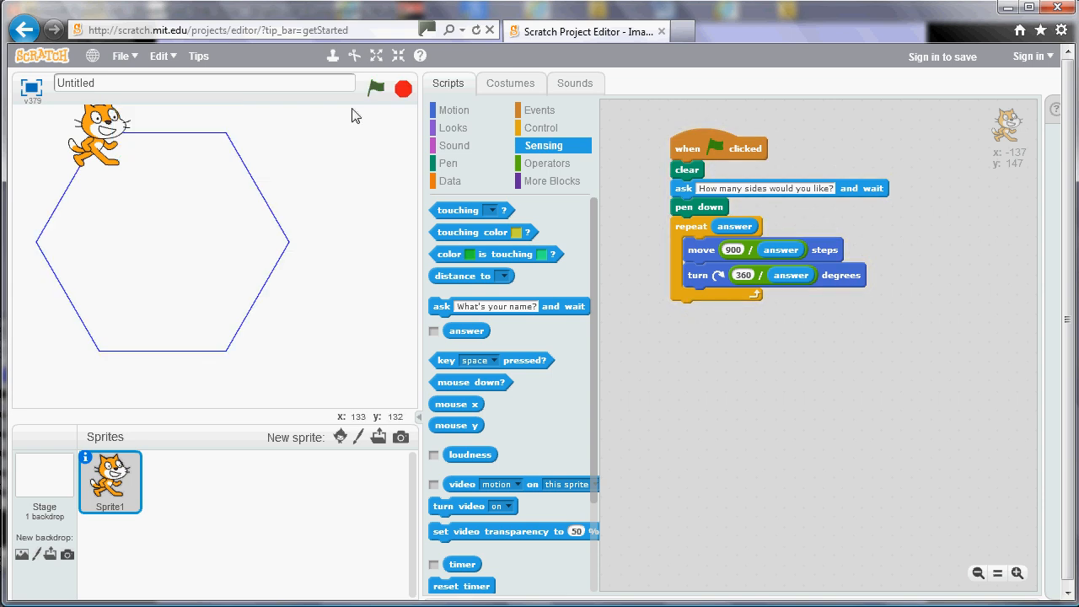
Rerun the script with higher side counts, drawing a decagon and a near-circular polygon.
left_click(376, 88)
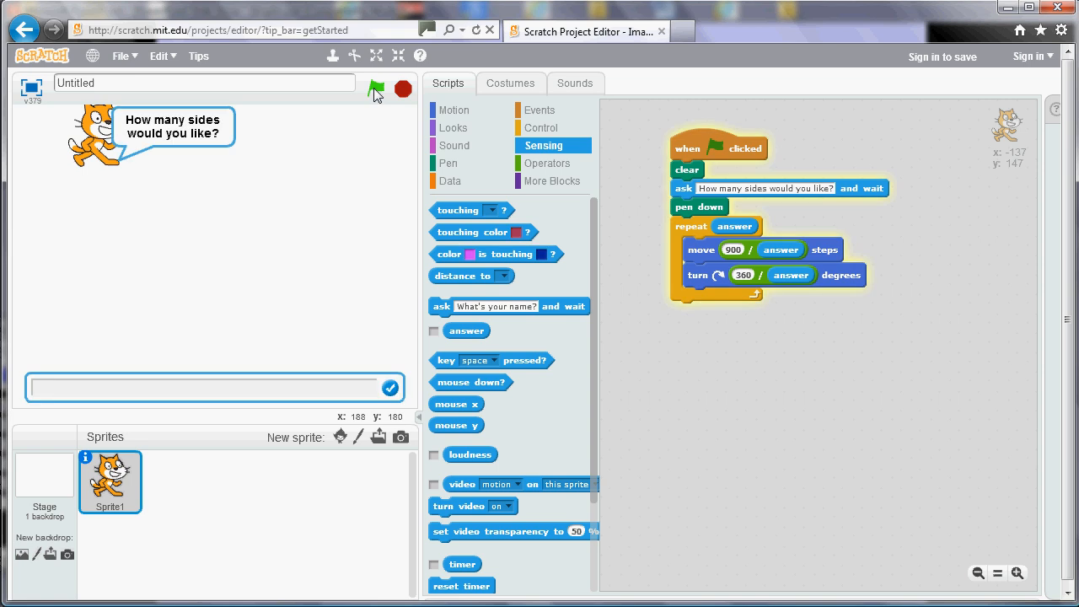
left_click(376, 89)
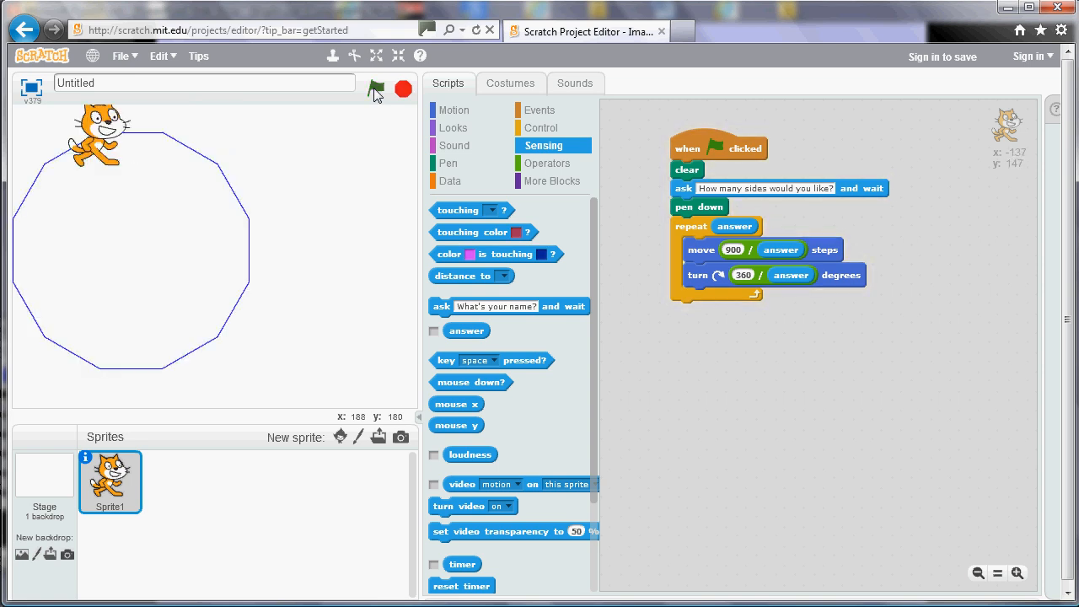
left_click(376, 89)
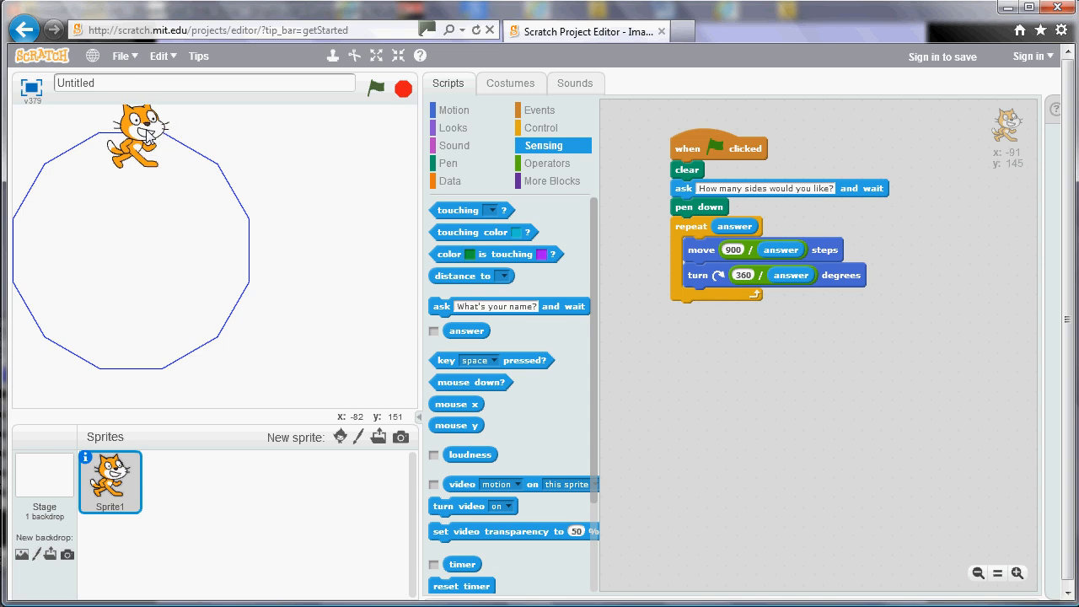
mouse_move(368, 90)
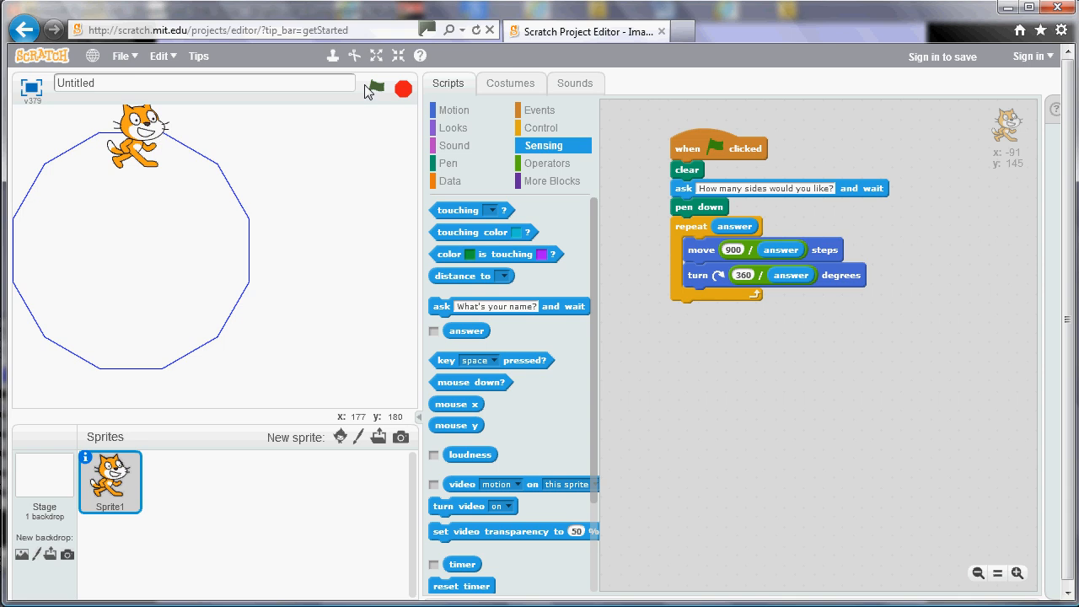
left_click(375, 88)
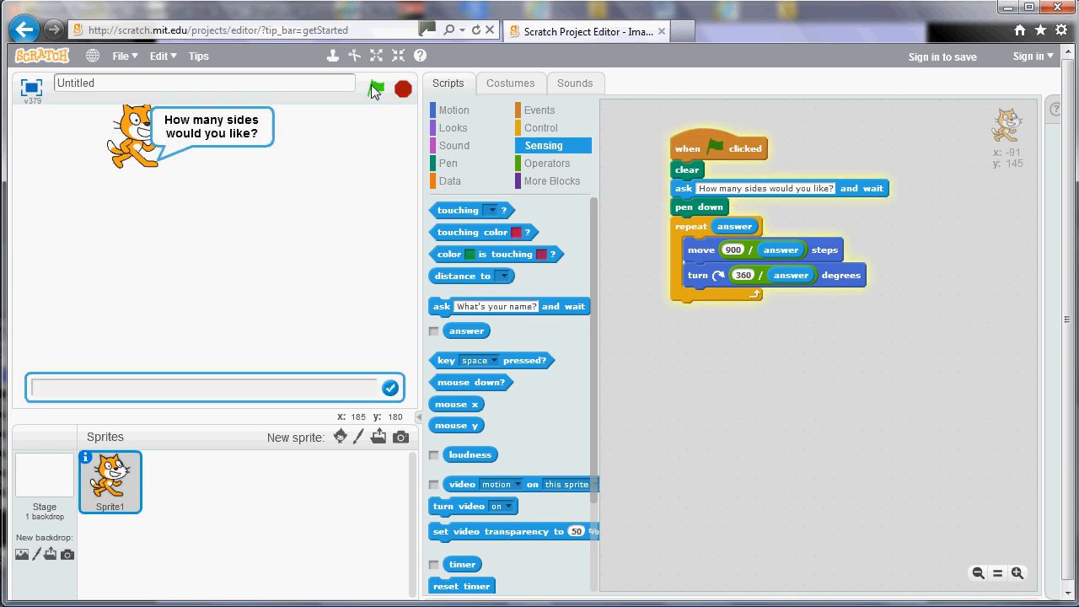
left_click(375, 89)
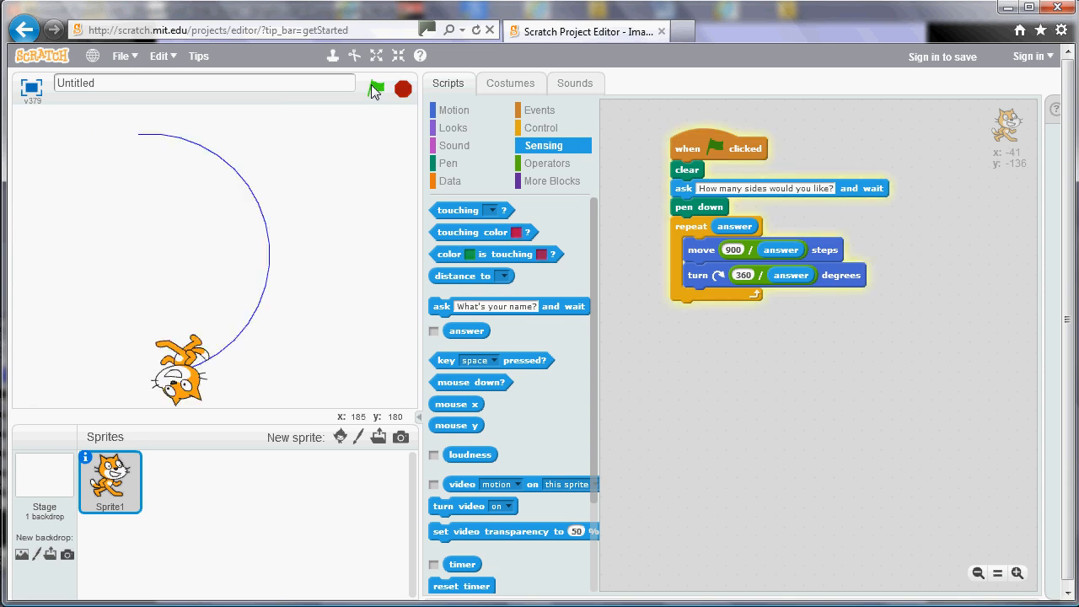
left_click(376, 90)
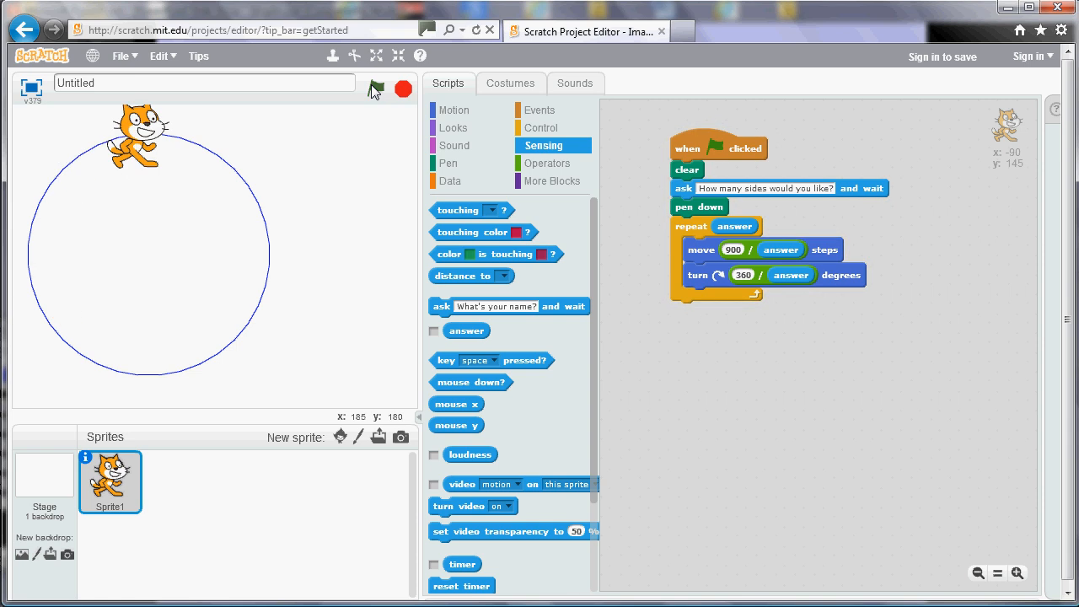